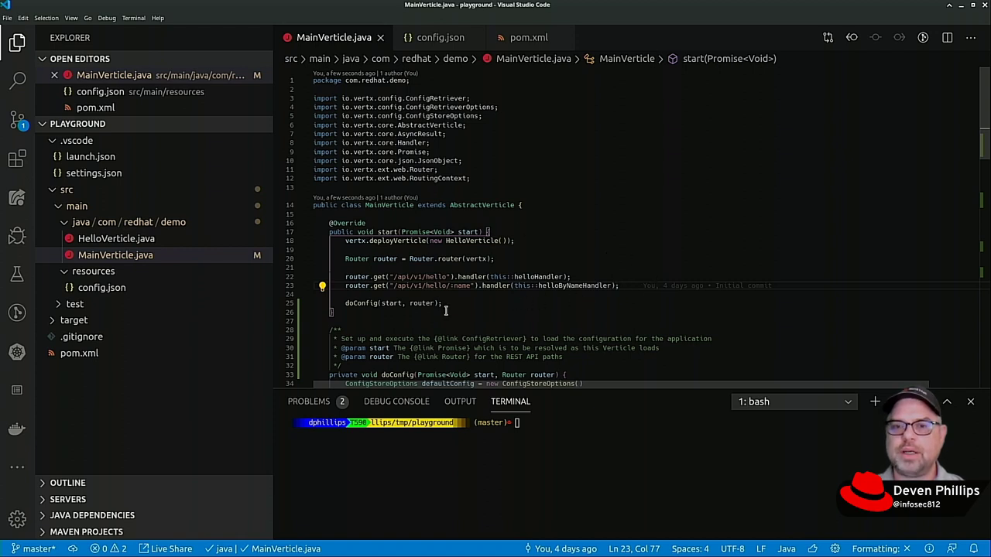
# - Insert a blank line in start() just above the two router.get API routes
pyautogui.scroll(-3)
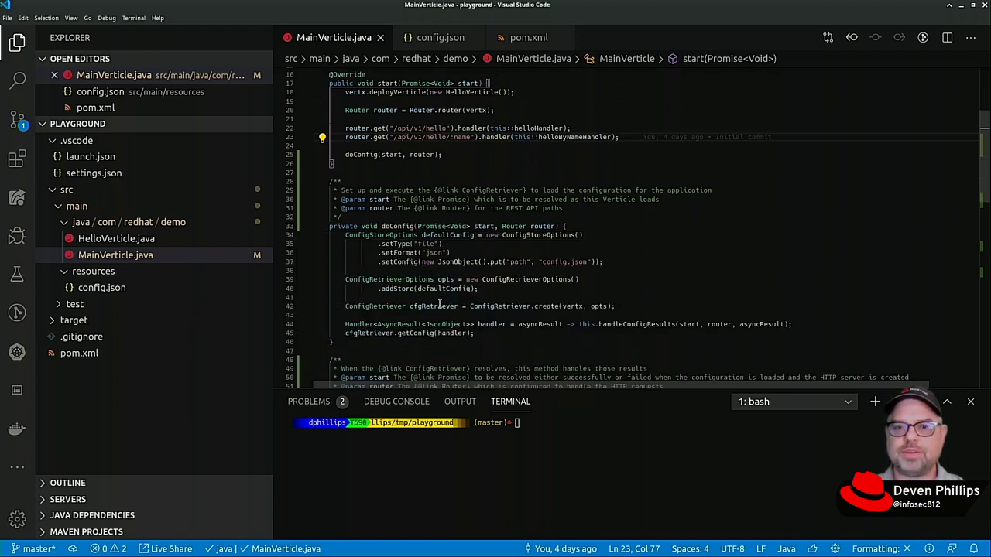
pyautogui.moveTo(345, 234); pyautogui.dragTo(451, 262)
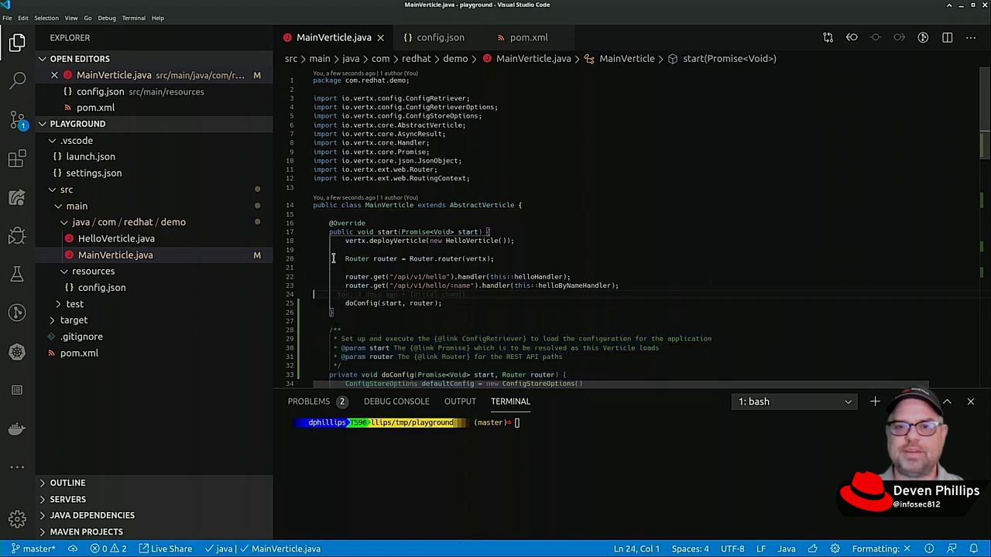
pyautogui.moveTo(463, 312)
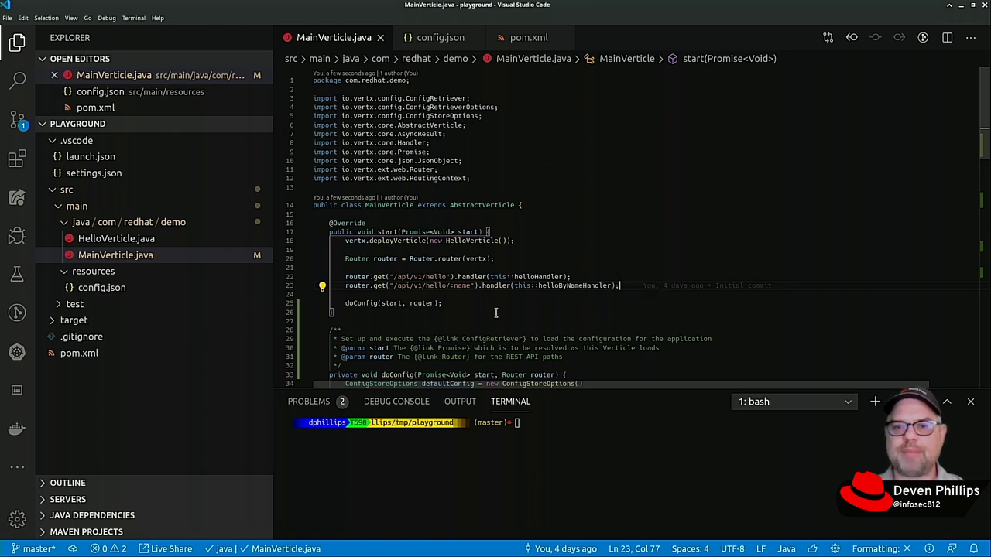
pyautogui.moveTo(636, 287)
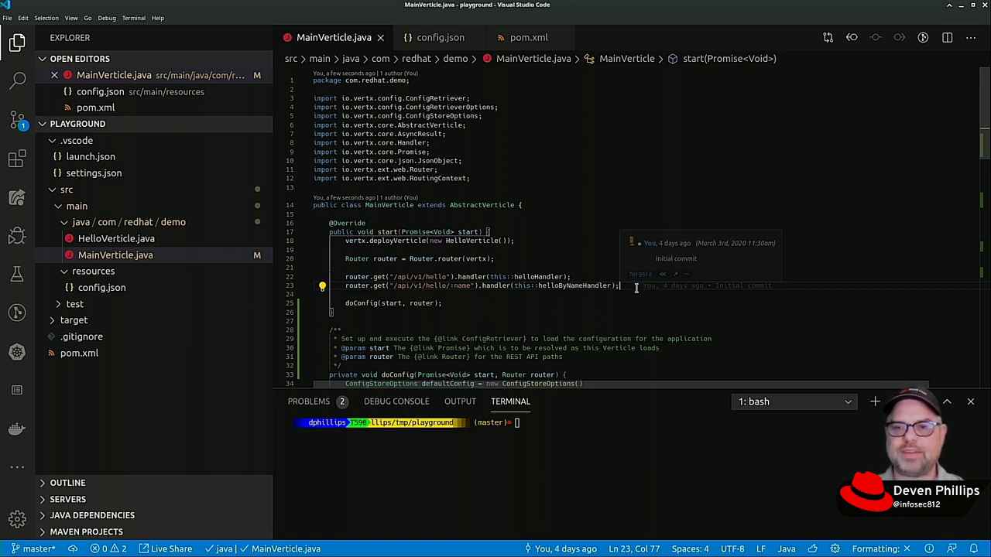
pyautogui.moveTo(568, 262)
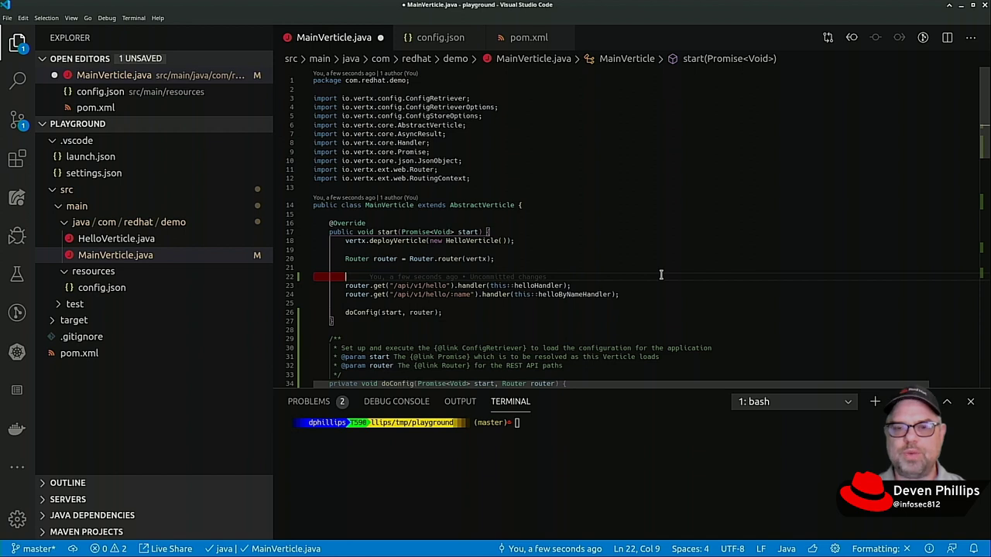
# - Add a router.route() handler that stores the AUTH_TOKEN request header in String authToken
pyautogui.write('router.route(')
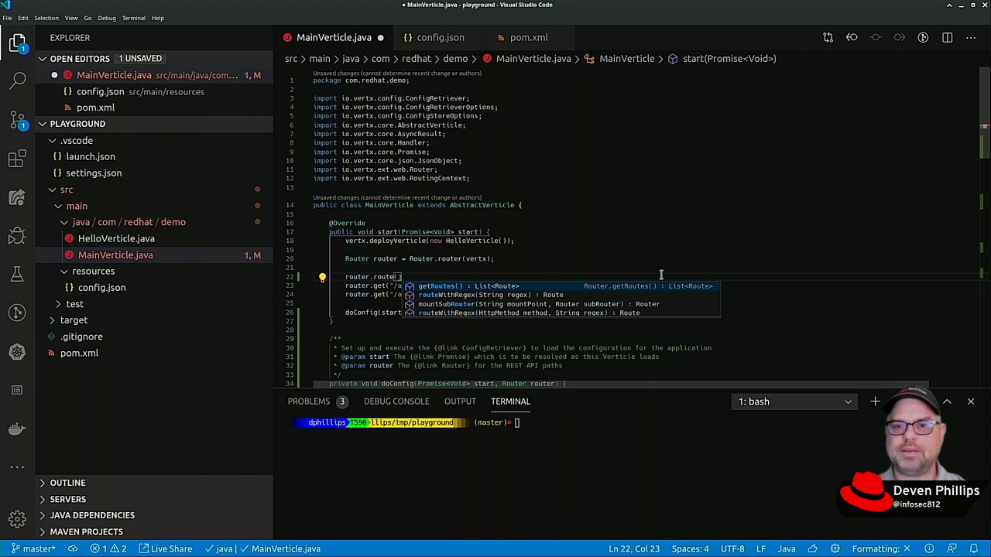
pyautogui.write('.handler(requestHandler')
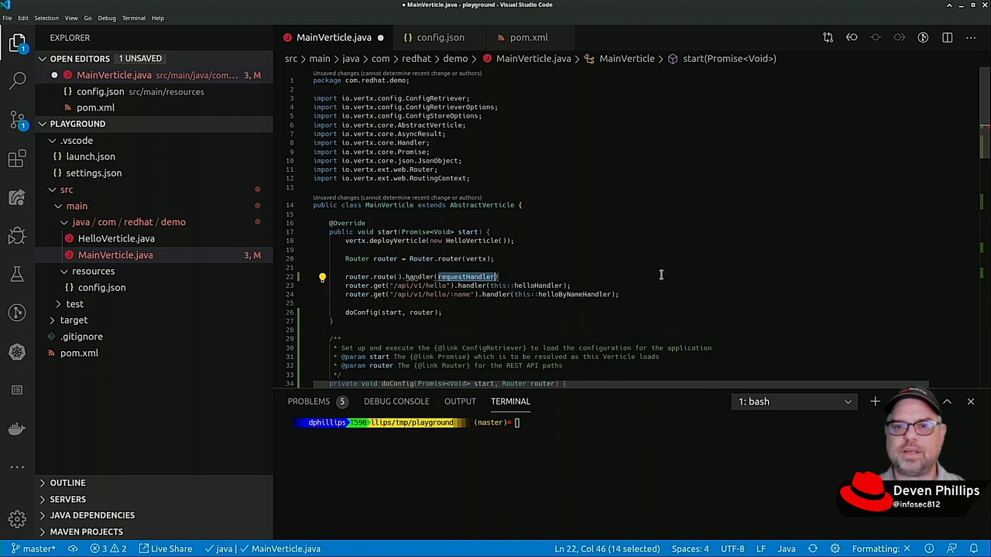
pyautogui.write('ctx -> {')
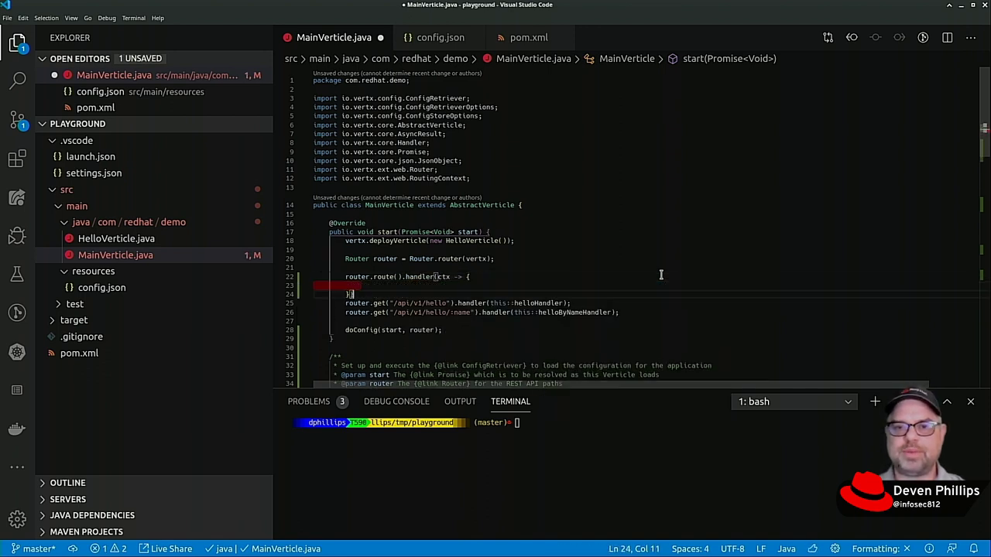
pyautogui.scroll(-3)
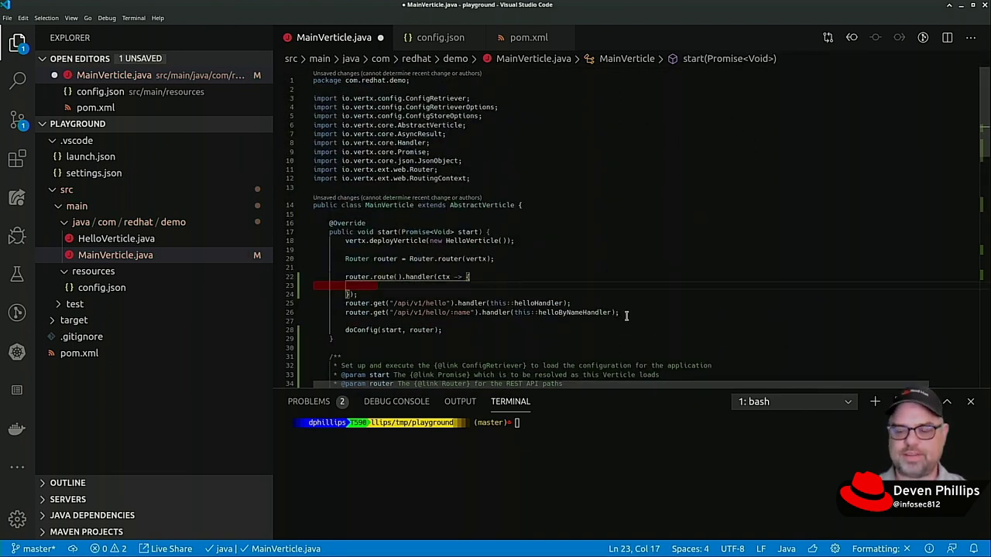
pyautogui.write('tx')
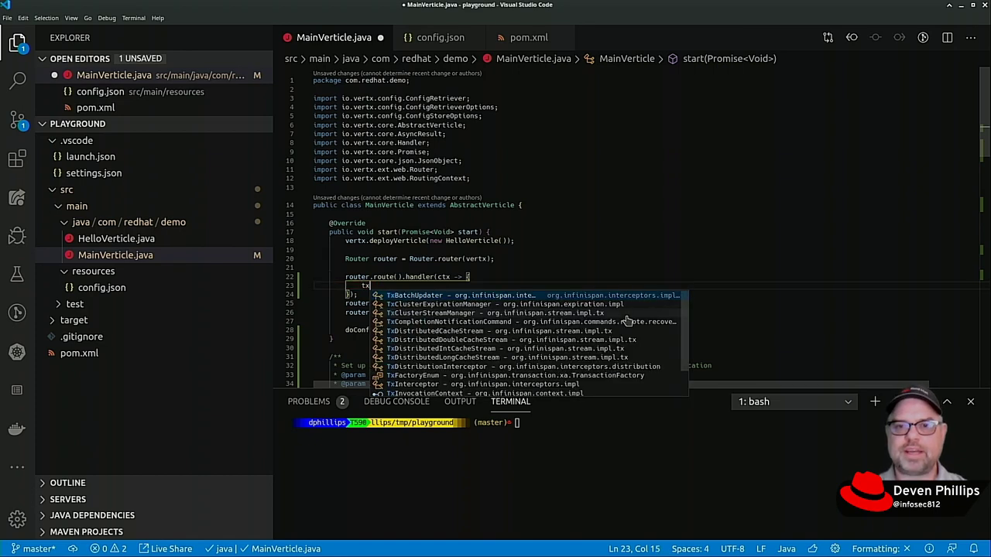
pyautogui.write('ct')
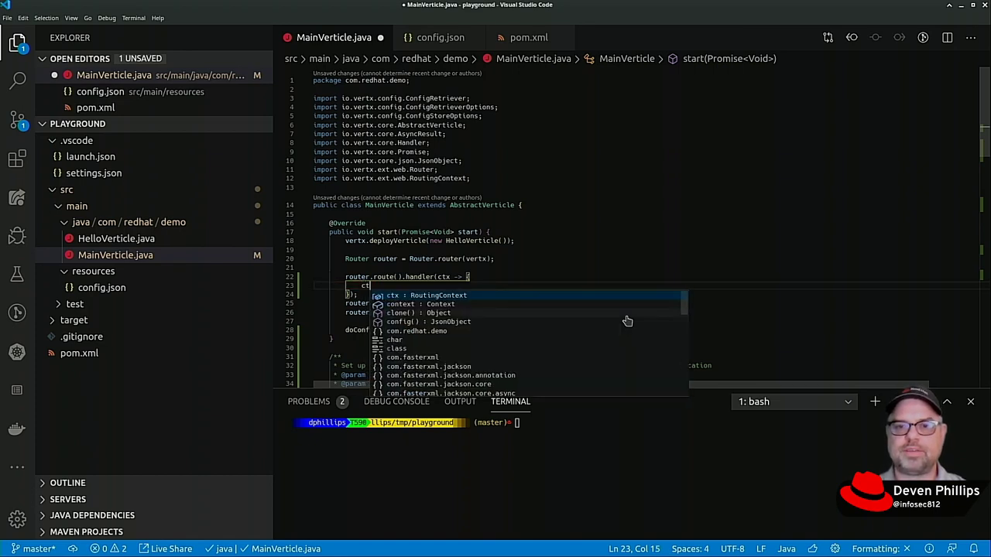
pyautogui.write('.request().')
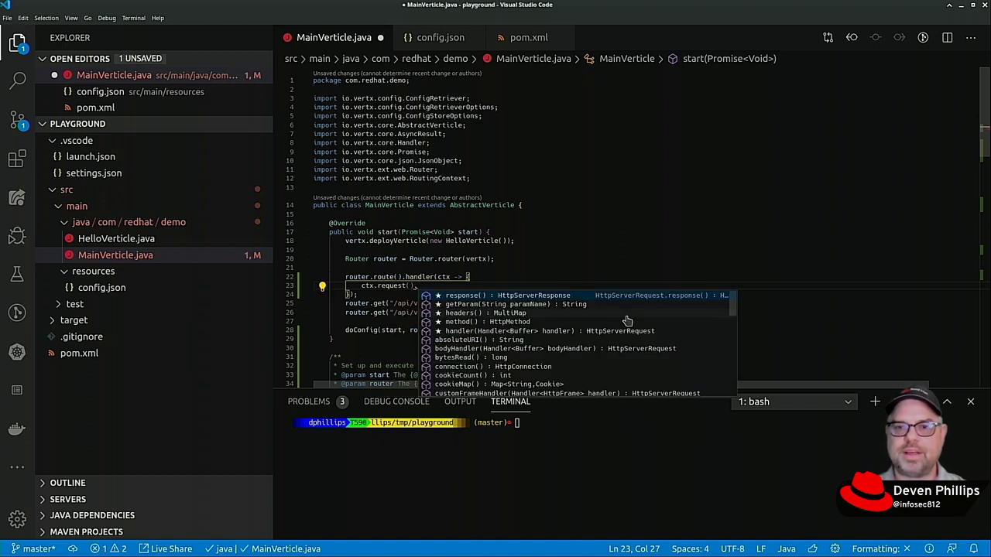
pyautogui.write('getHeader("AUTH_TOKEN");')
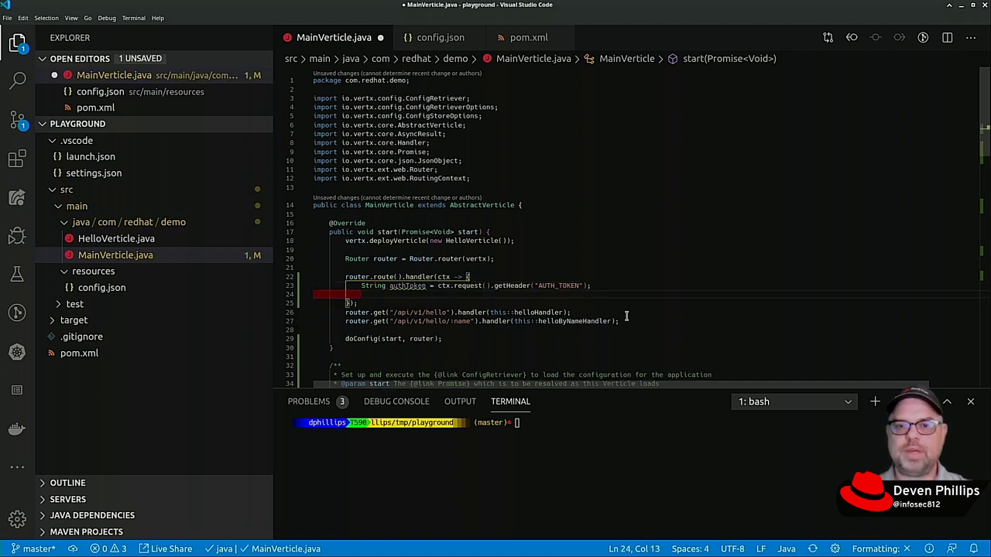
pyautogui.write('if ("mySuperSecretAuthToken".')
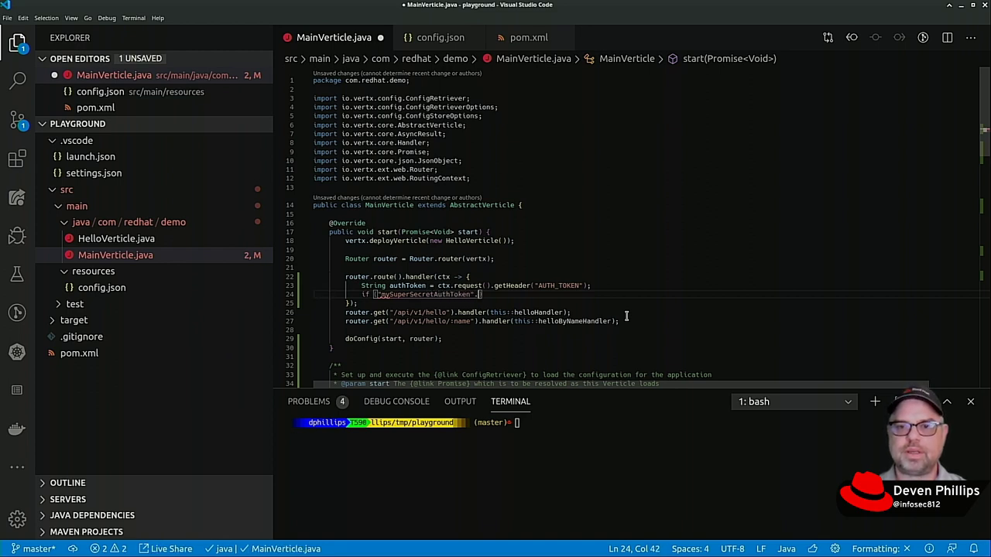
pyautogui.write('.contentEquals(arg0')
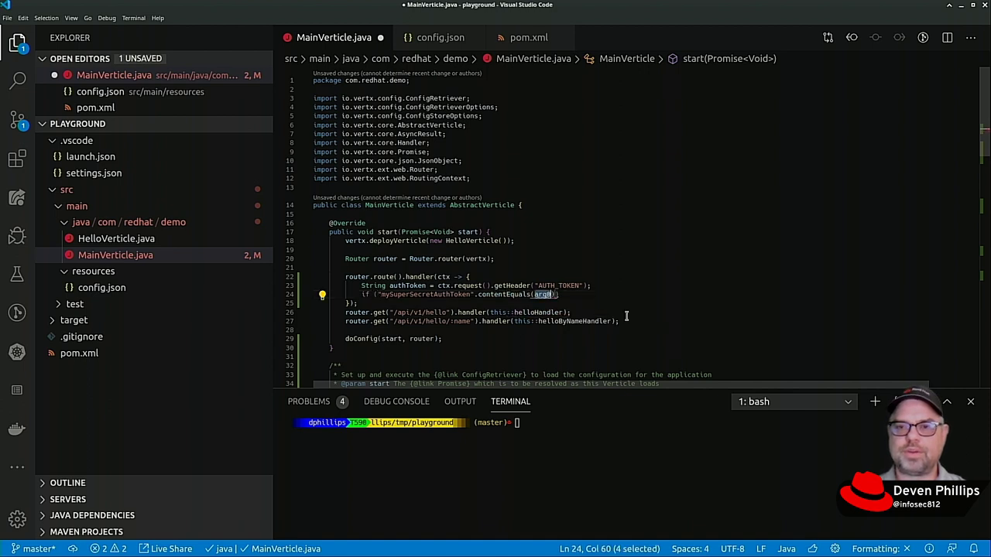
pyautogui.write('Auth')
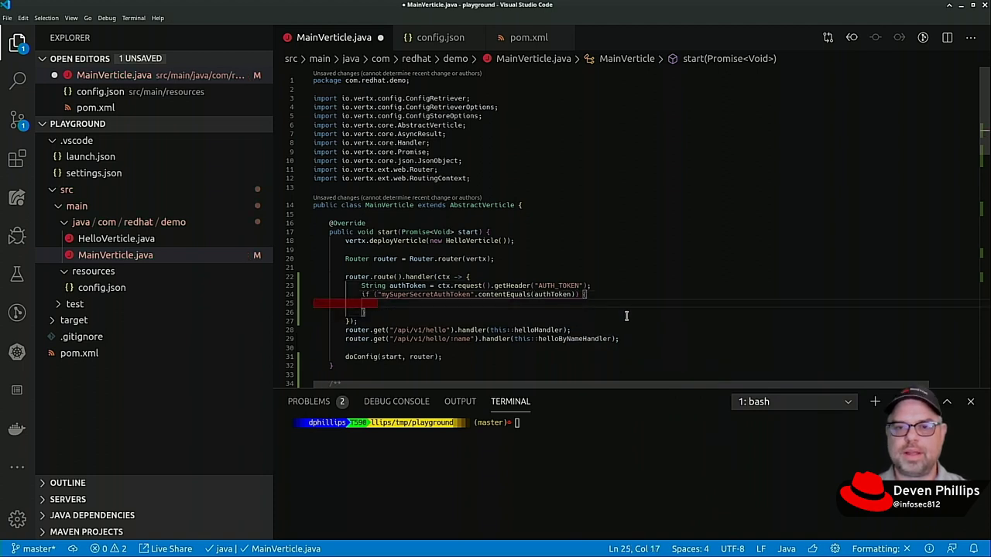
pyautogui.write('ctx.next();')
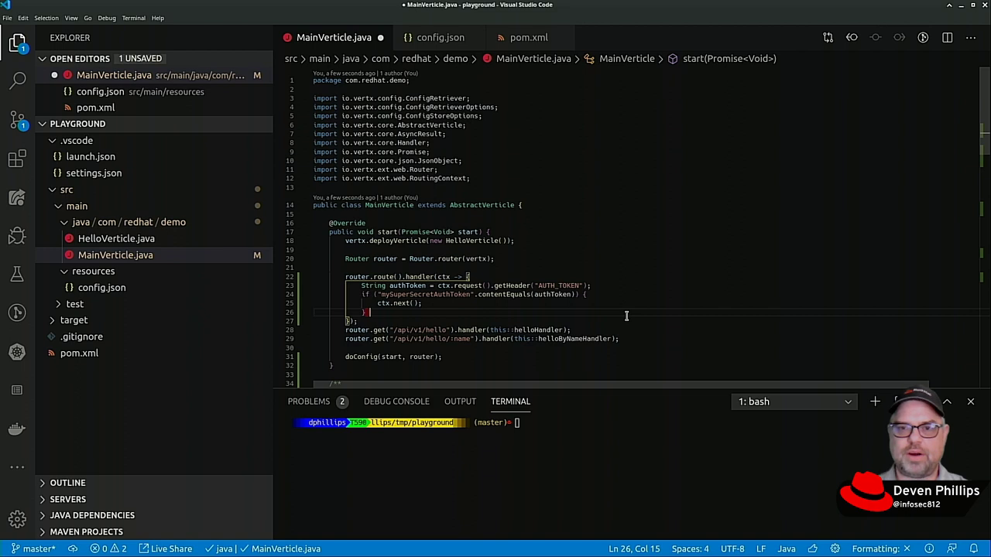
# - Add an else branch ending the response with status 401 "UNAUTHORIZED", then save MainVerticle.java
pyautogui.write('else {')
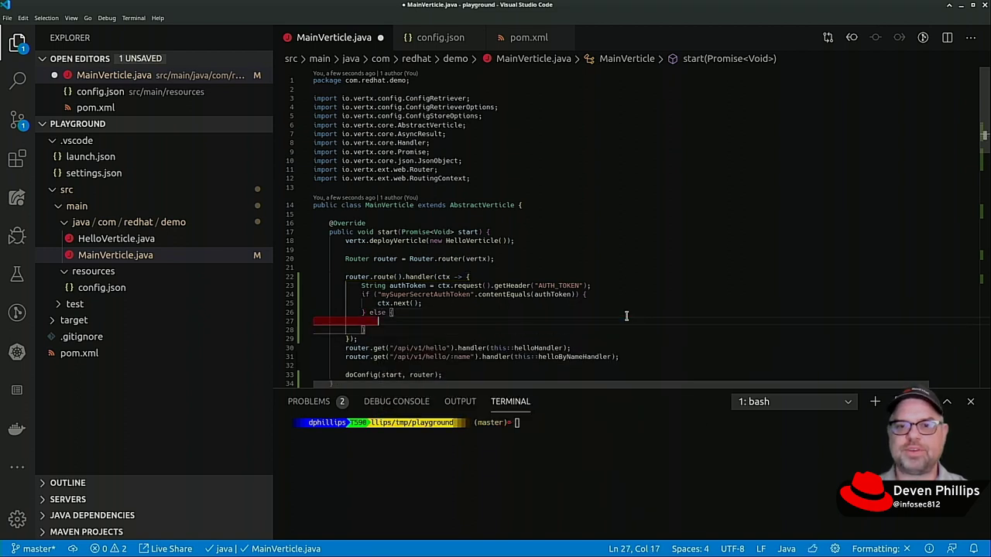
pyautogui.write('ct')
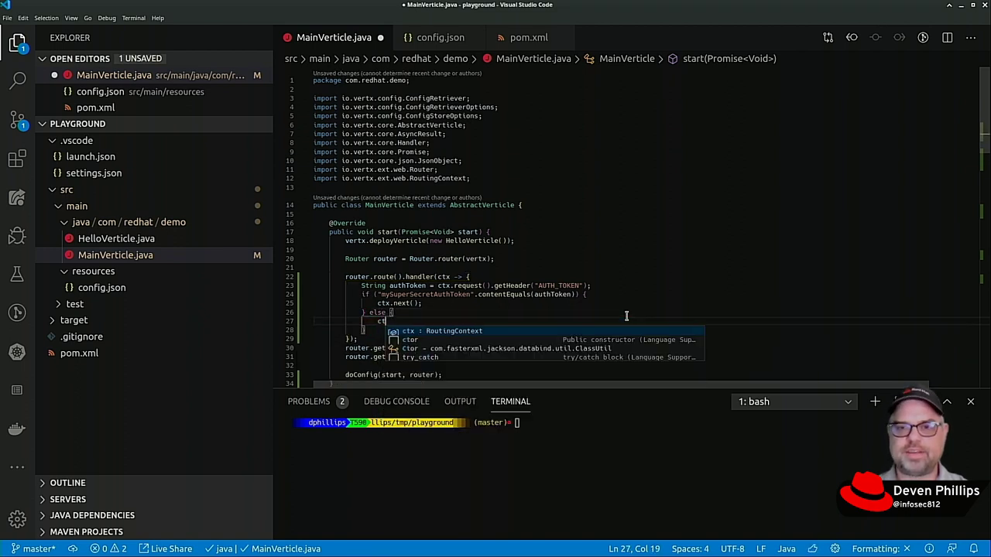
pyautogui.write('ctx.response()')
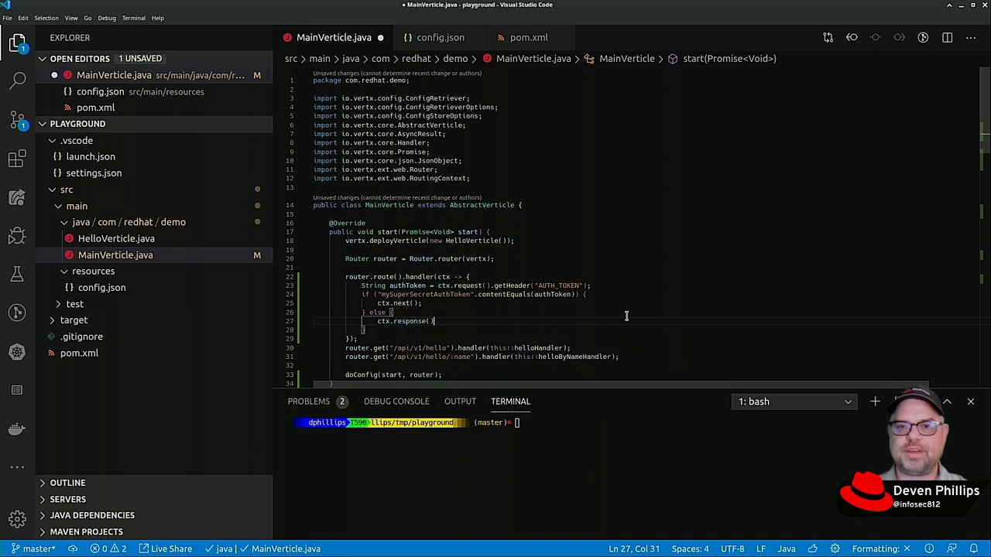
pyautogui.write('.')
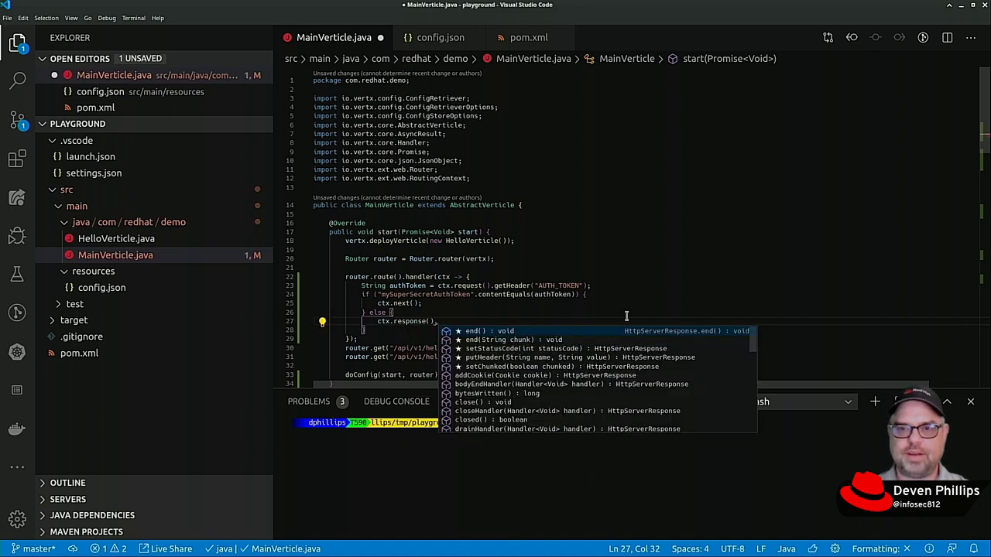
pyautogui.write('setStatusCode(statusCode')
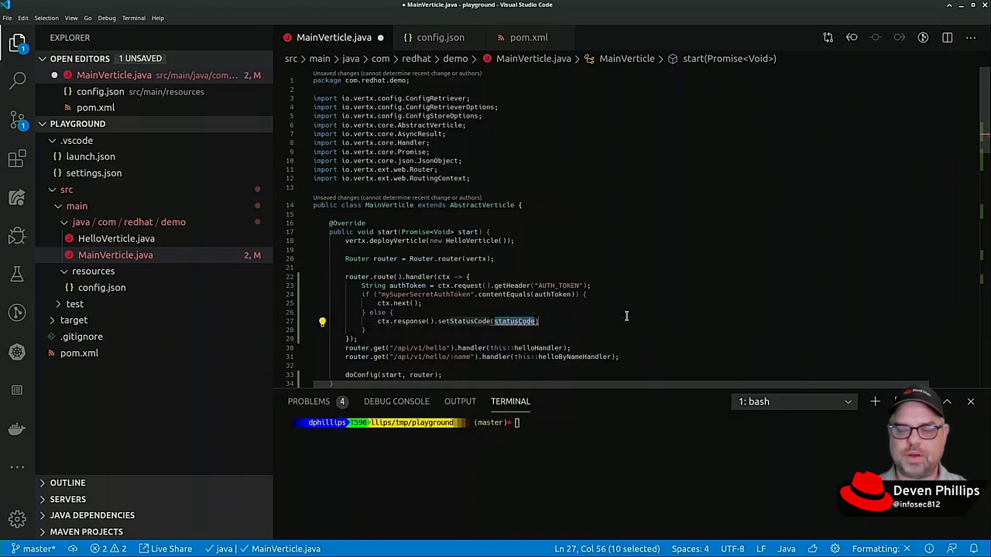
pyautogui.write('401')
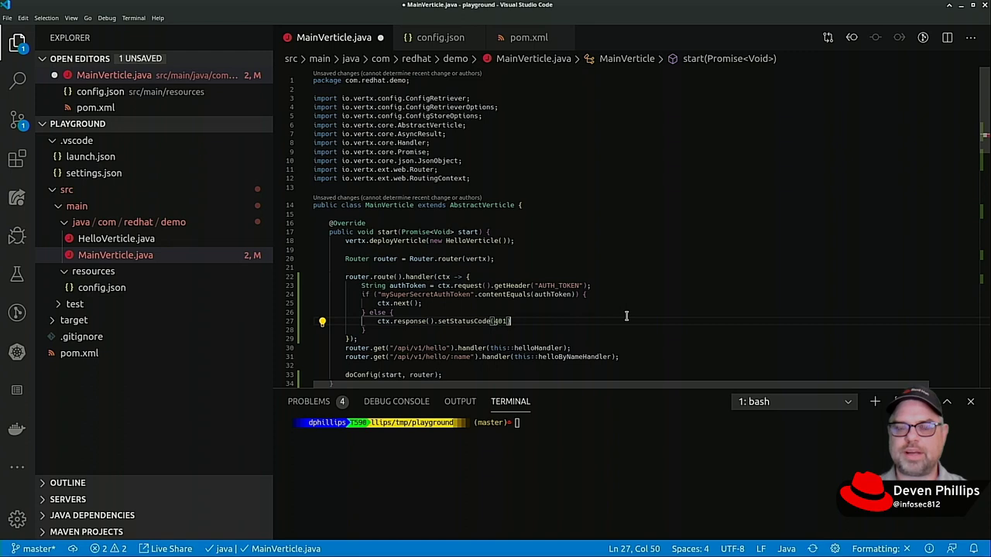
pyautogui.write('.setStatusMessage("UNAU')
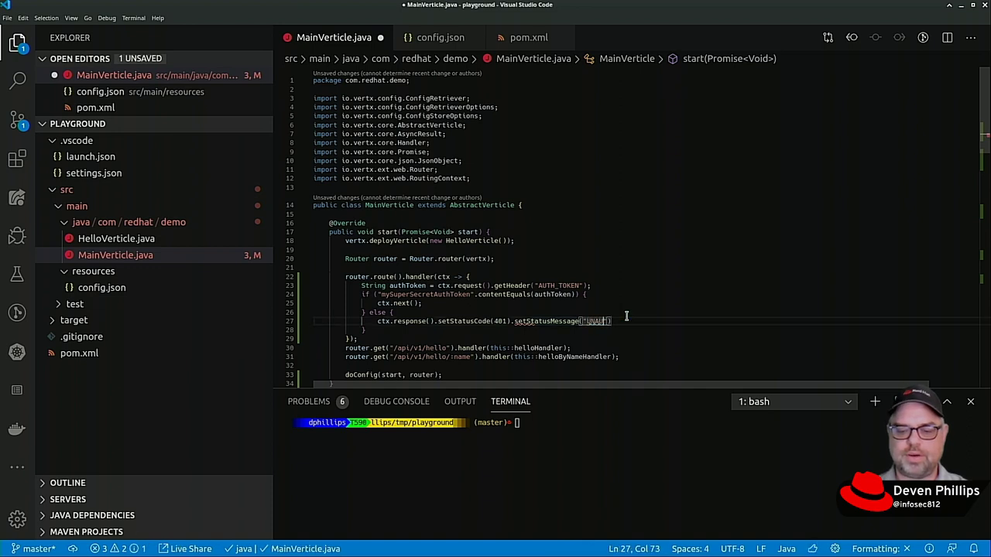
pyautogui.write('UNAUTHORIZED')
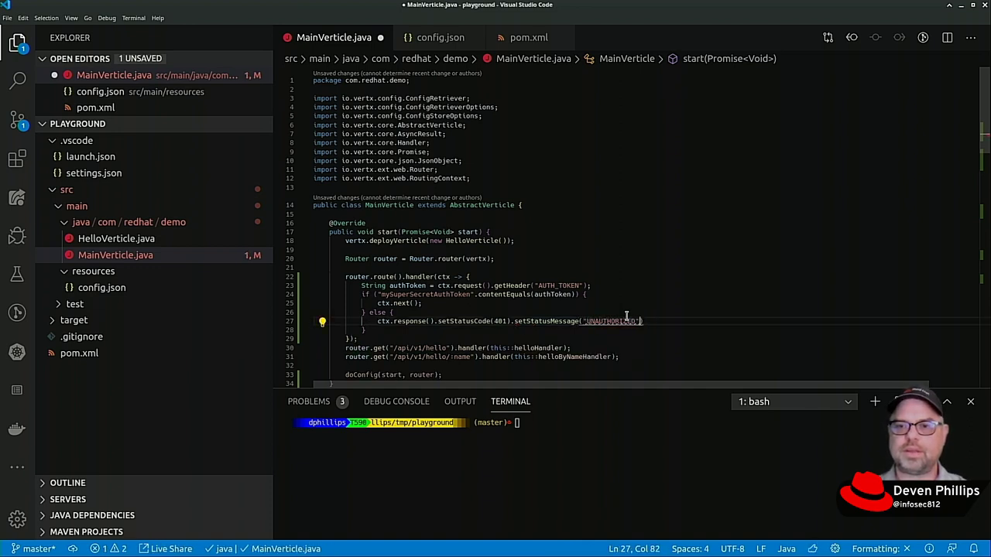
pyautogui.write('.end();')
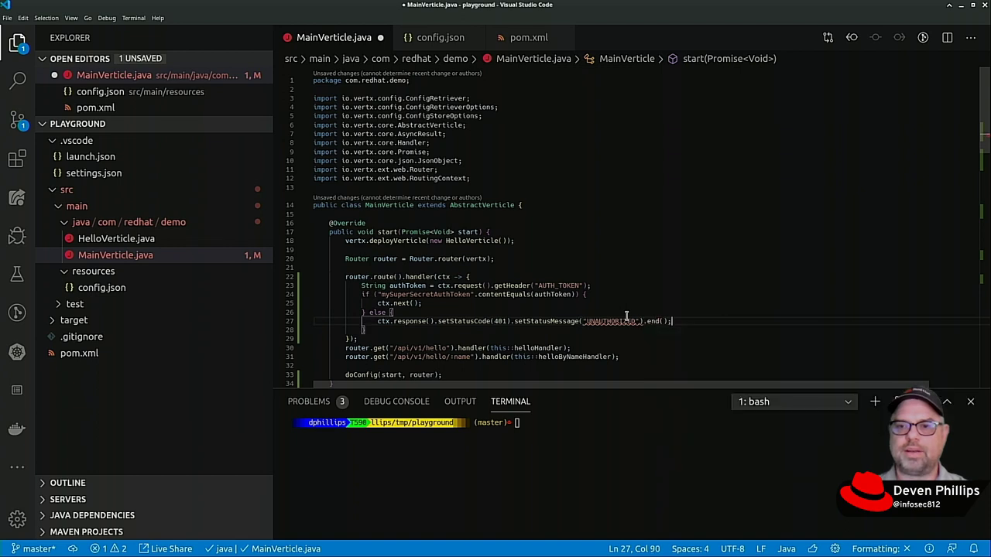
pyautogui.press('ctrl+s')
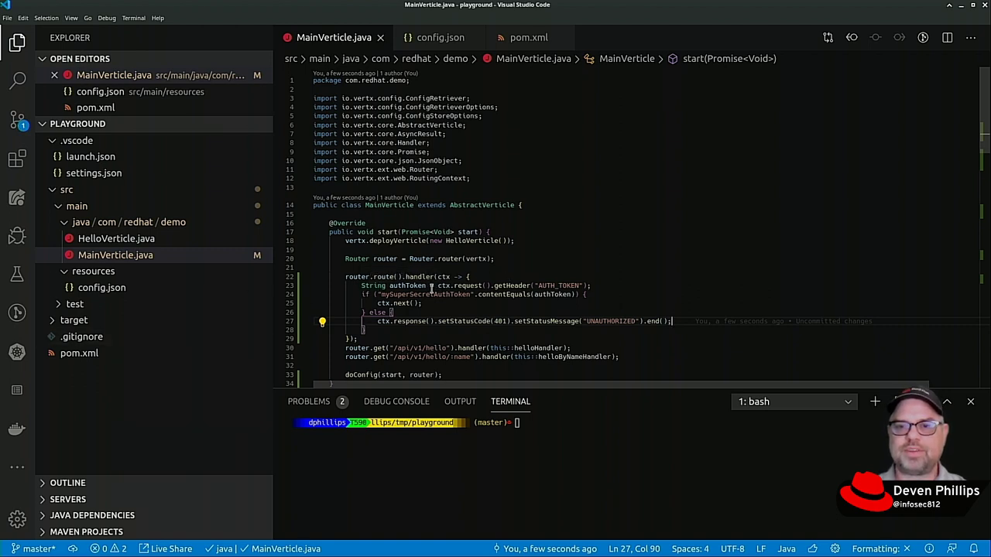
pyautogui.moveTo(408, 285)
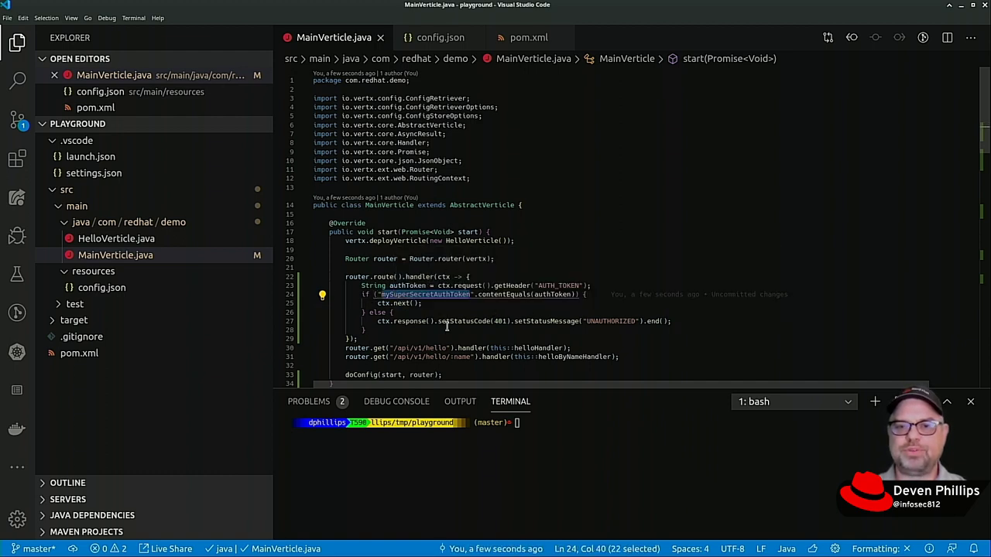
# - Create a web folder under src/main/resources and add an empty index.html inside it
pyautogui.scroll(-3)
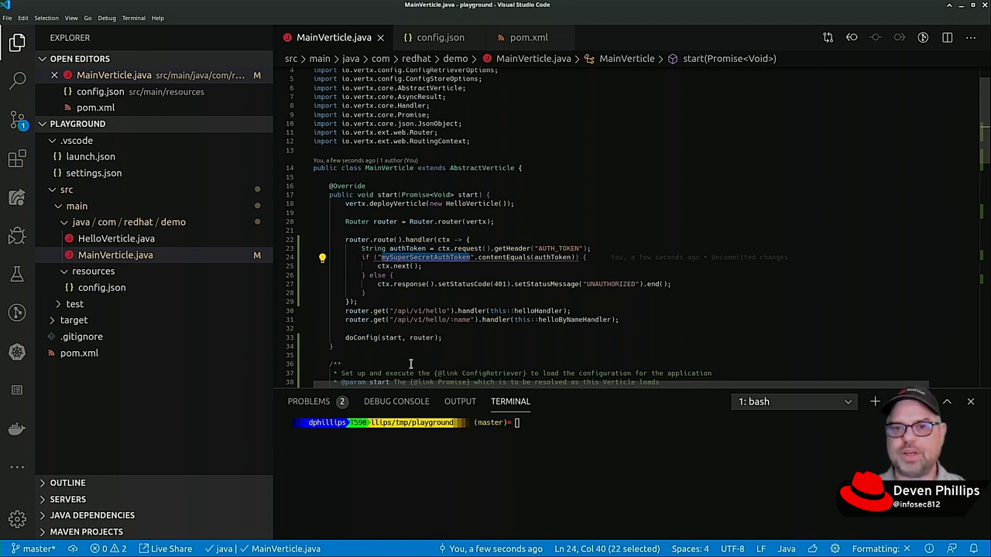
pyautogui.moveTo(390, 239)
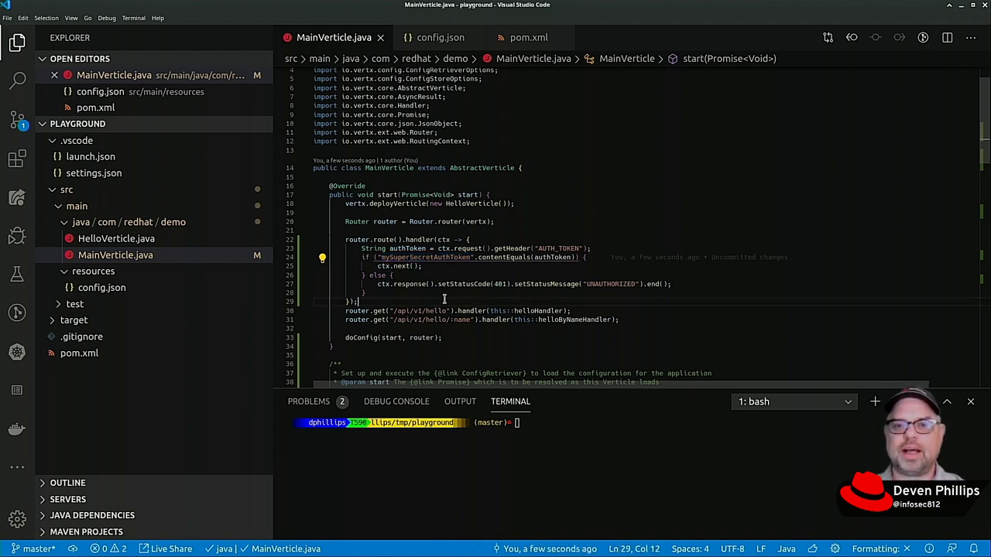
pyautogui.click(662, 284)
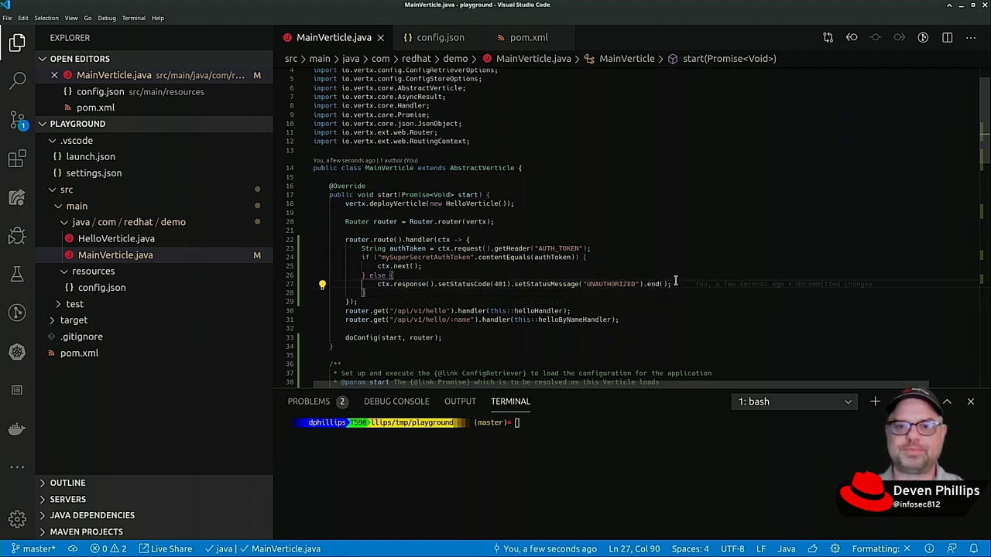
pyautogui.moveTo(555, 276)
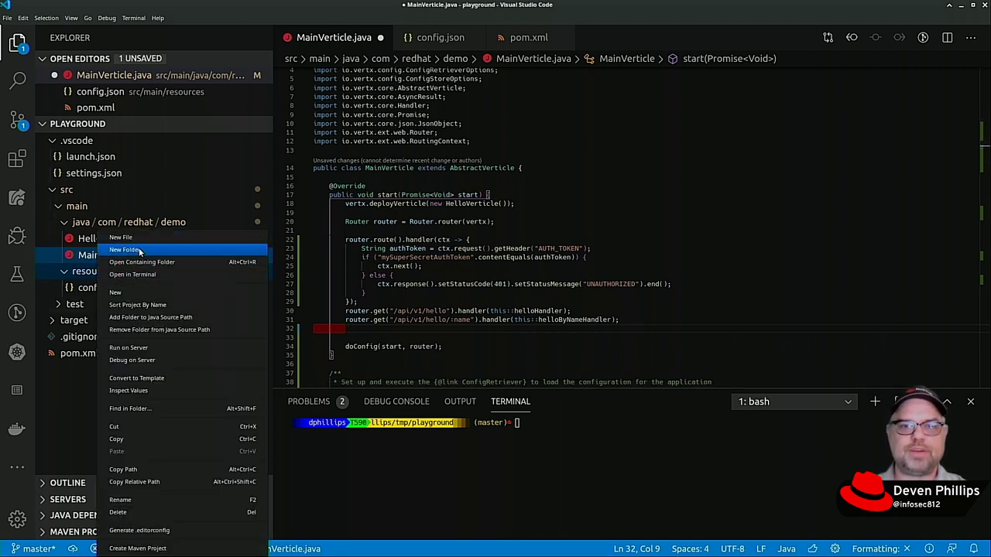
pyautogui.click(124, 249)
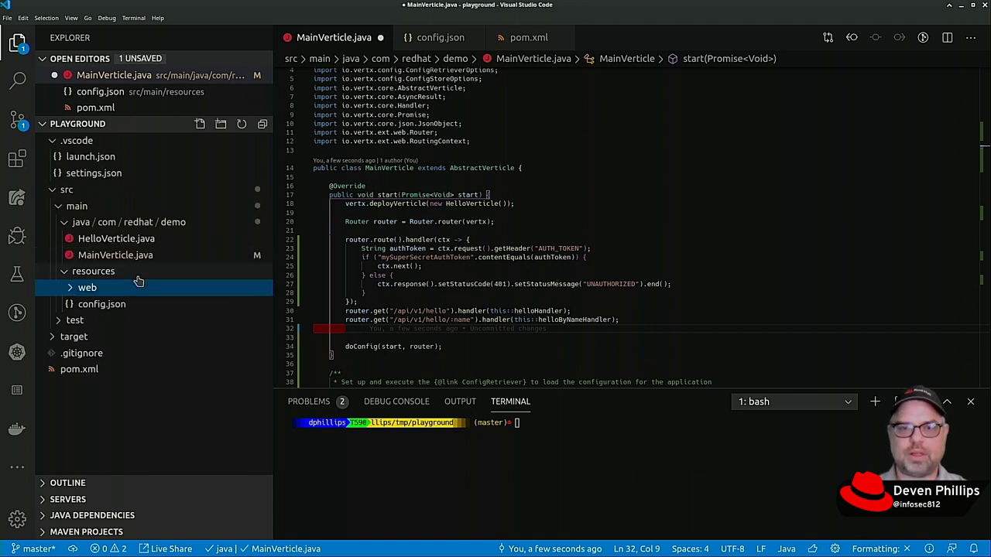
pyautogui.rightClick(87, 288)
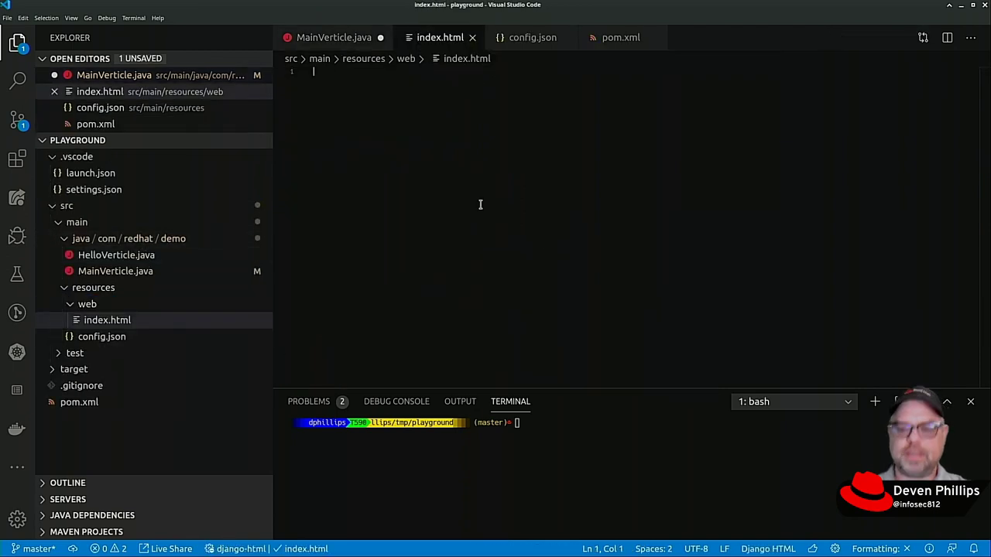
# - Write the html skeleton with a head titled "Hello Static Content"
pyautogui.write('<html>')
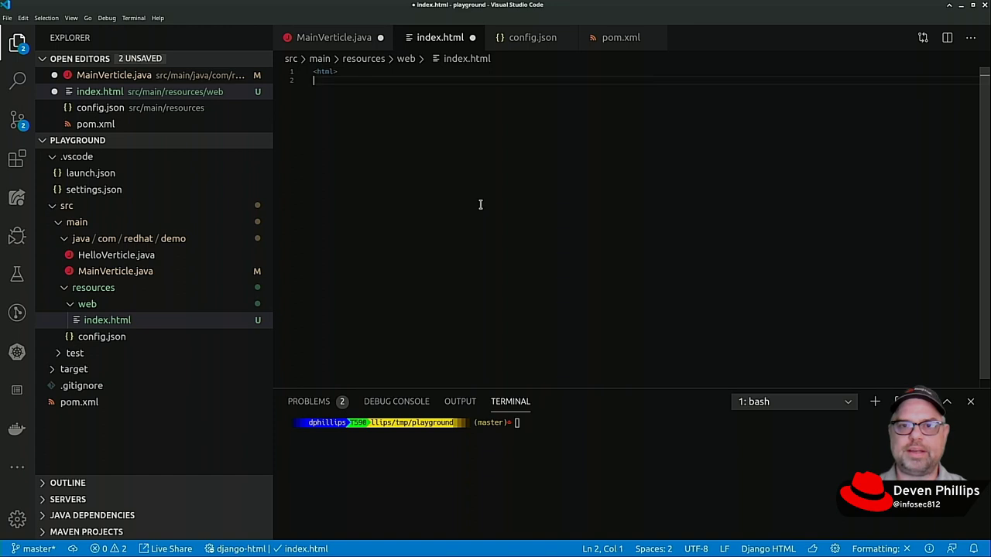
pyautogui.write('<head>')
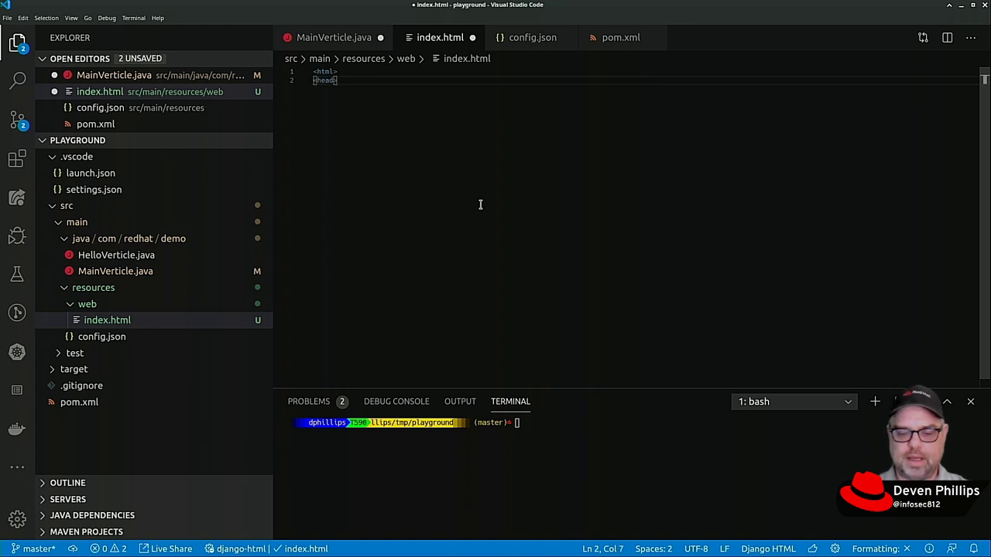
pyautogui.write('Hello Static')
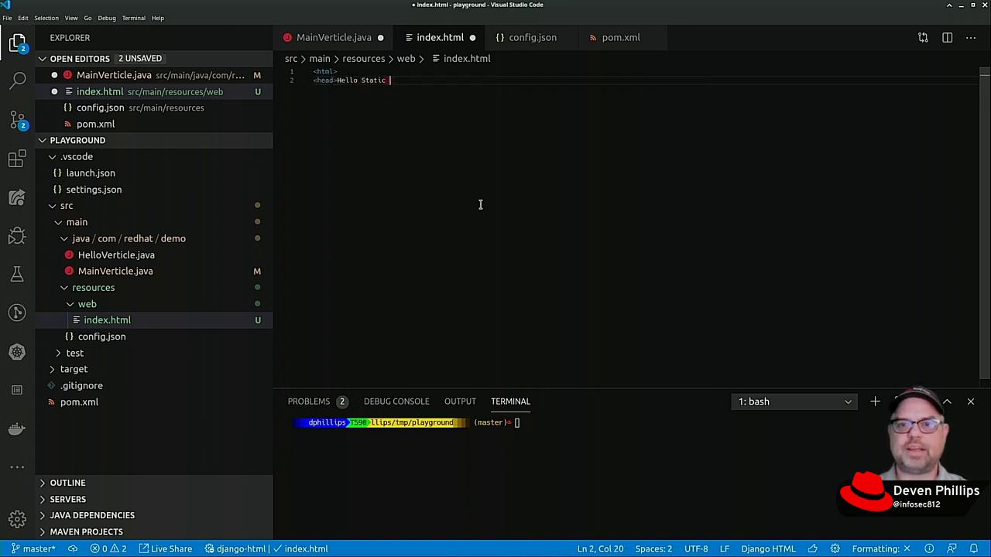
pyautogui.write('Content-/')
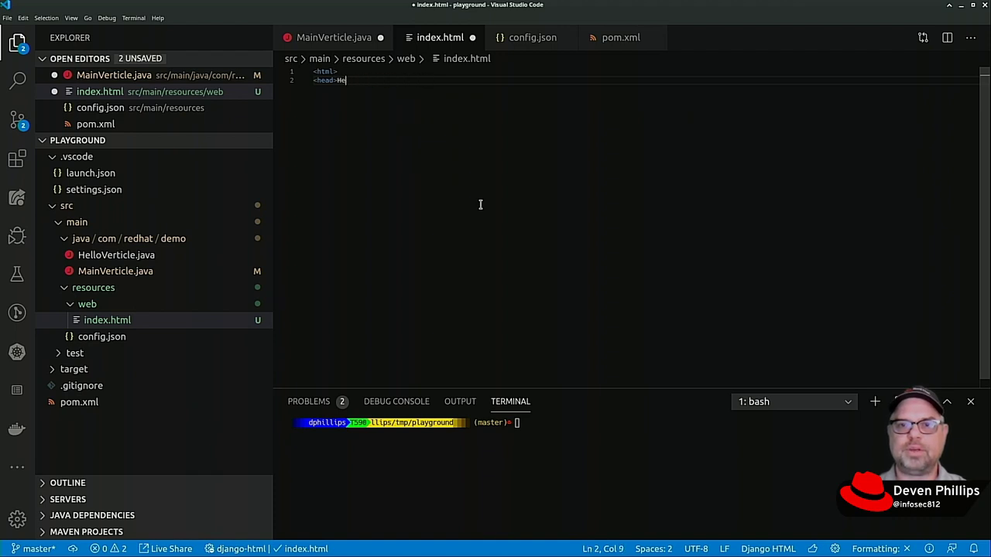
pyautogui.write('<title>J')
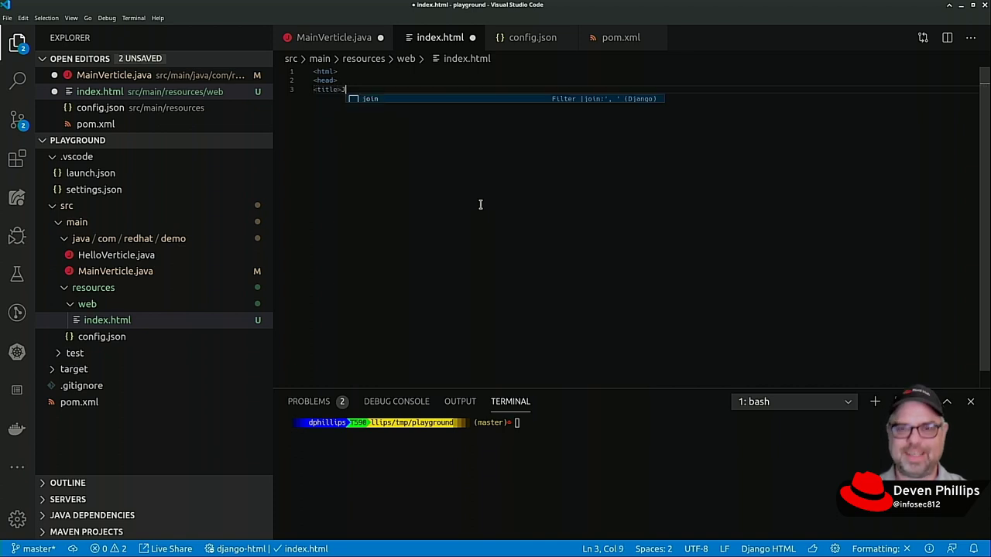
pyautogui.write('Hello')
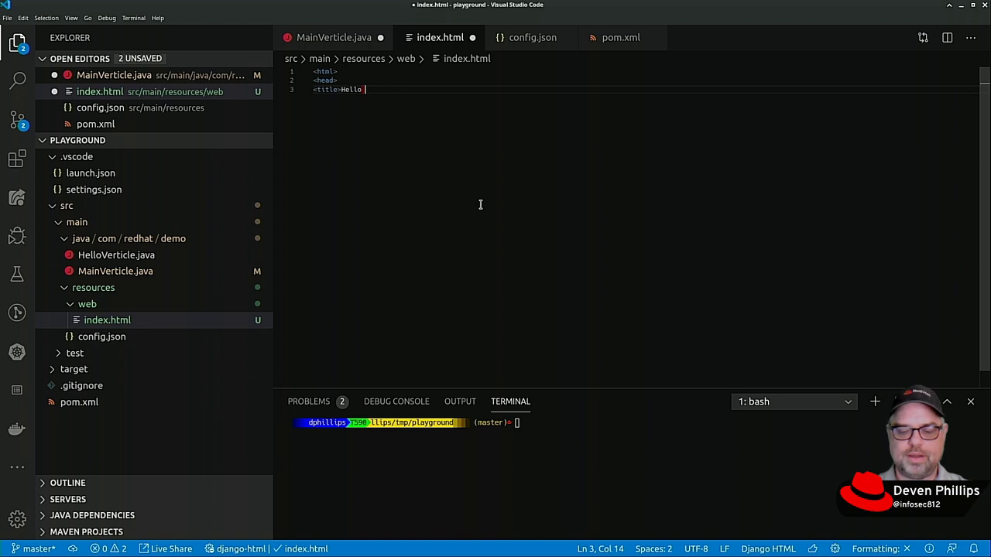
pyautogui.write('Static Content-')
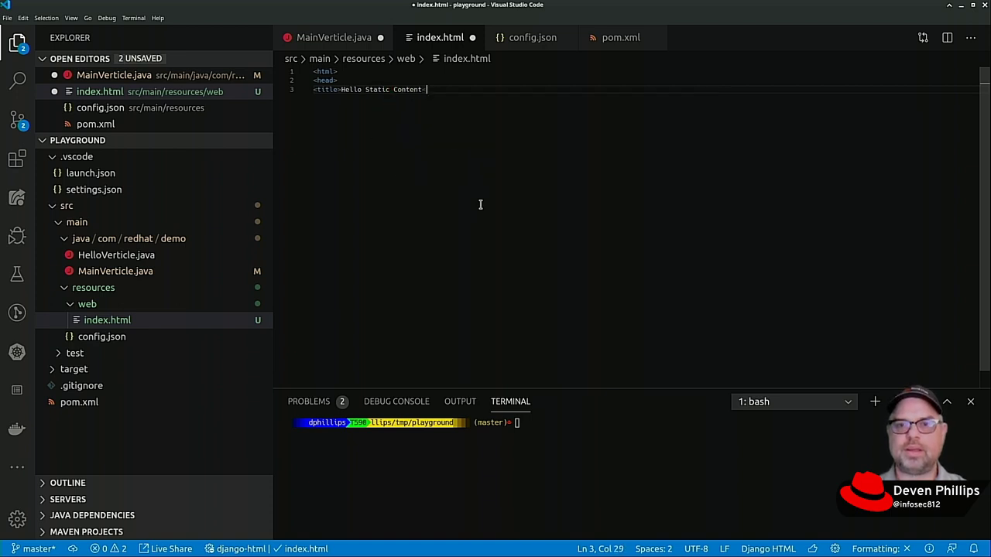
pyautogui.write('</t')
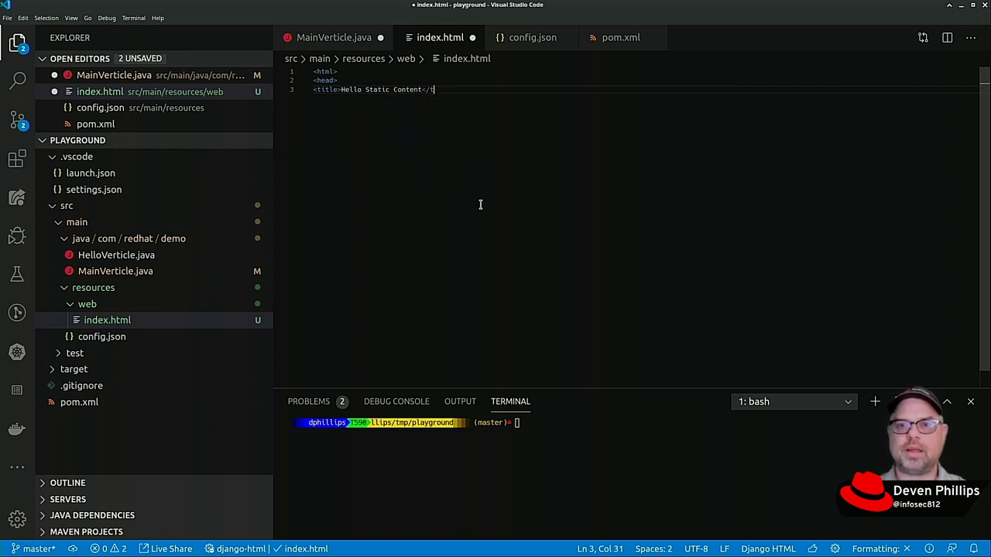
pyautogui.write('</title>')
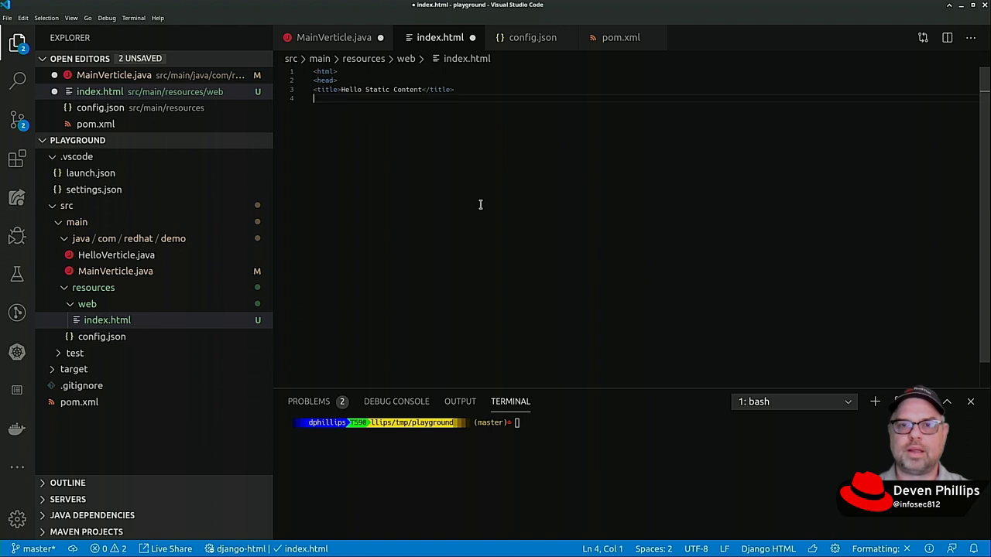
pyautogui.write('</head>')
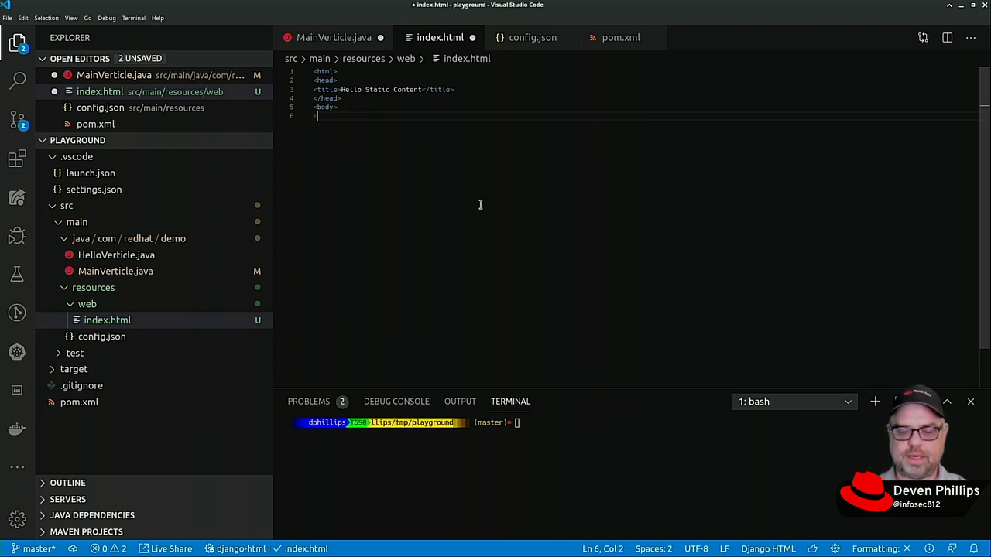
# - Add the h1 heading "Hello Vert.x Static Content" and return to MainVerticle.java
pyautogui.write('<h1>Hello')
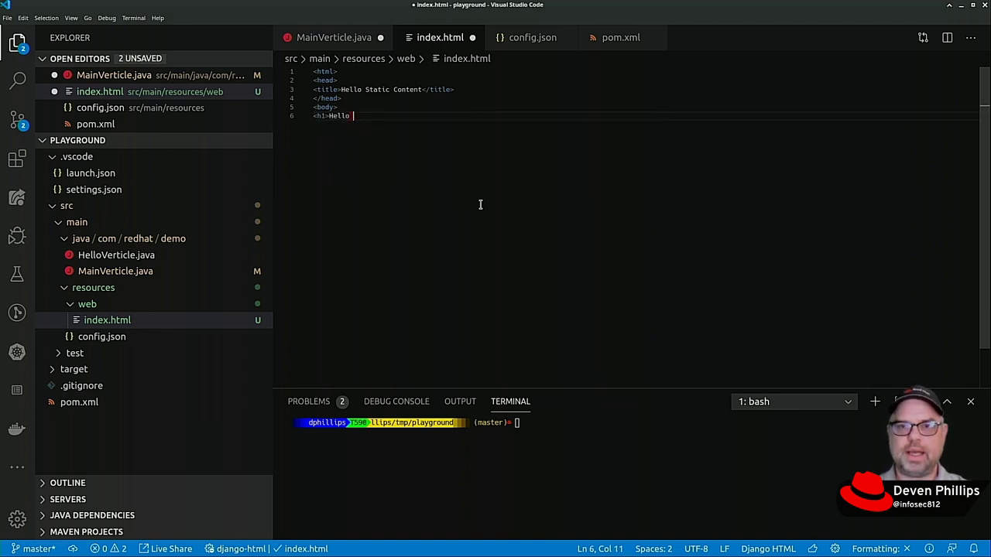
pyautogui.write('Vert.x Static Content')
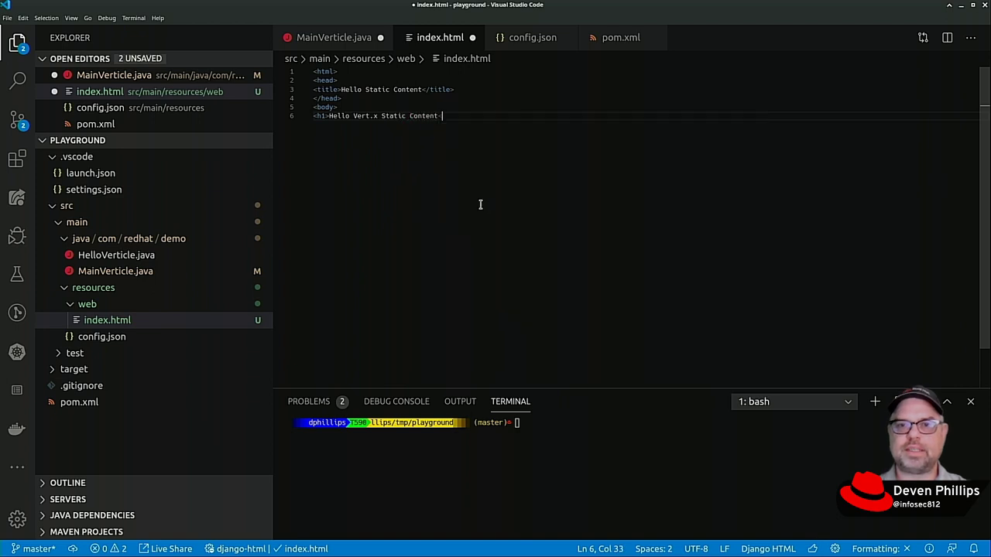
pyautogui.write('/h1>')
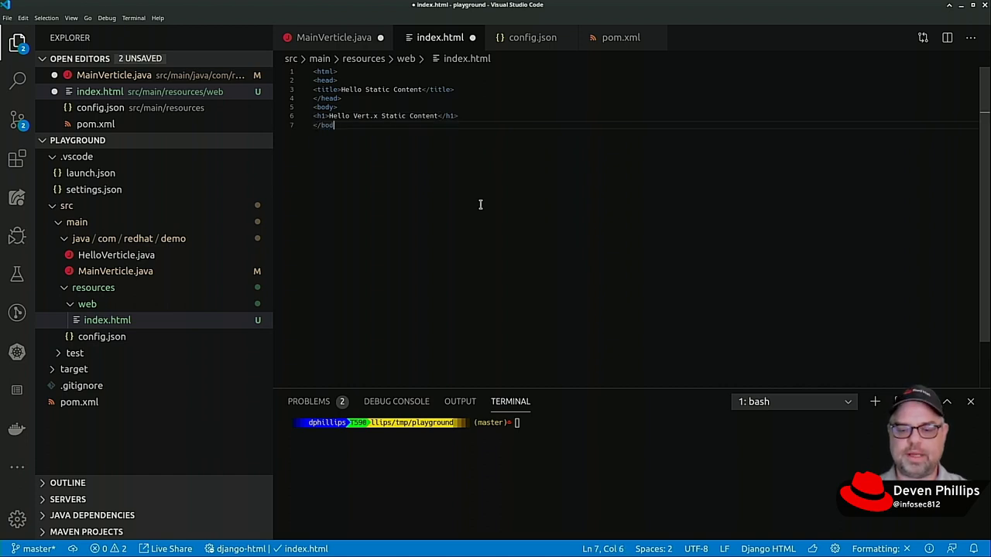
pyautogui.write('y>')
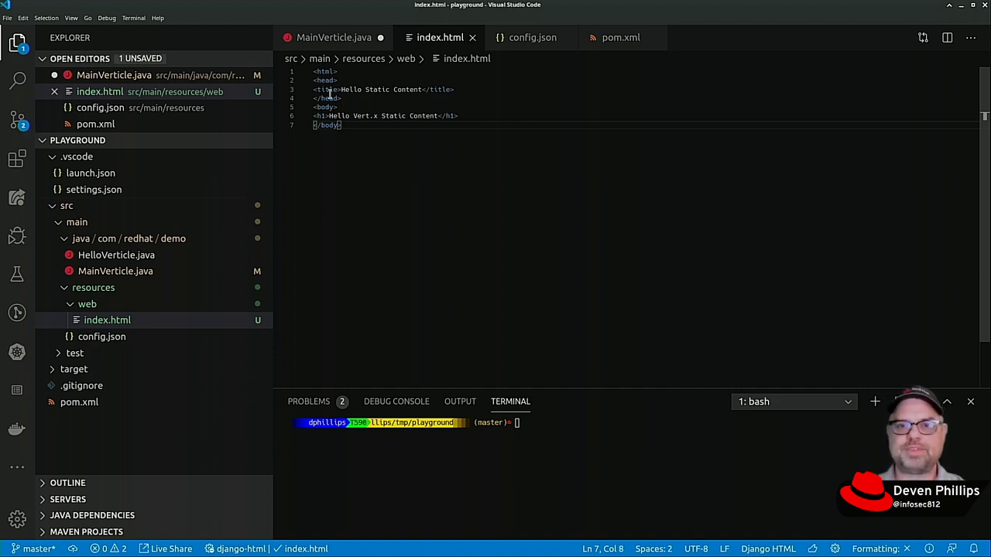
pyautogui.click(334, 37)
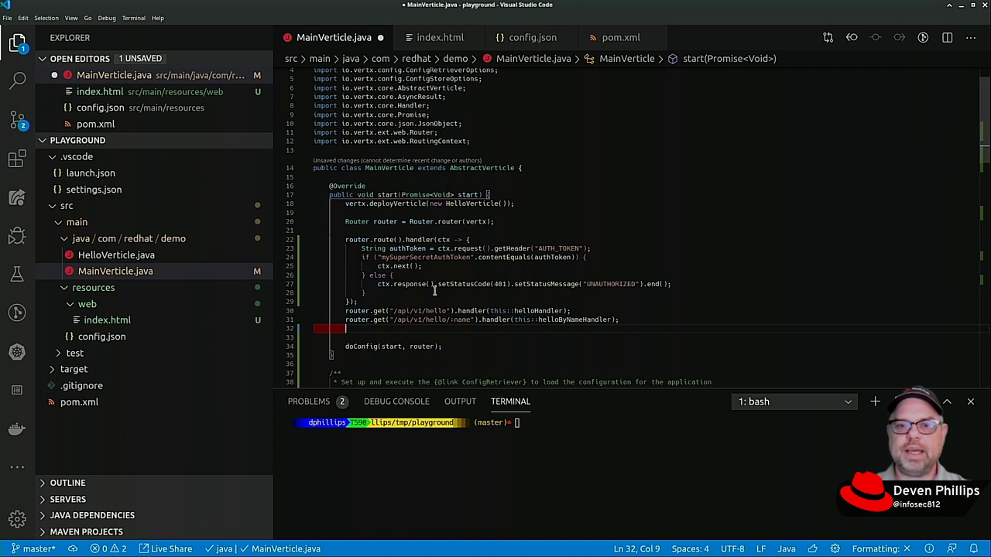
pyautogui.moveTo(499, 346)
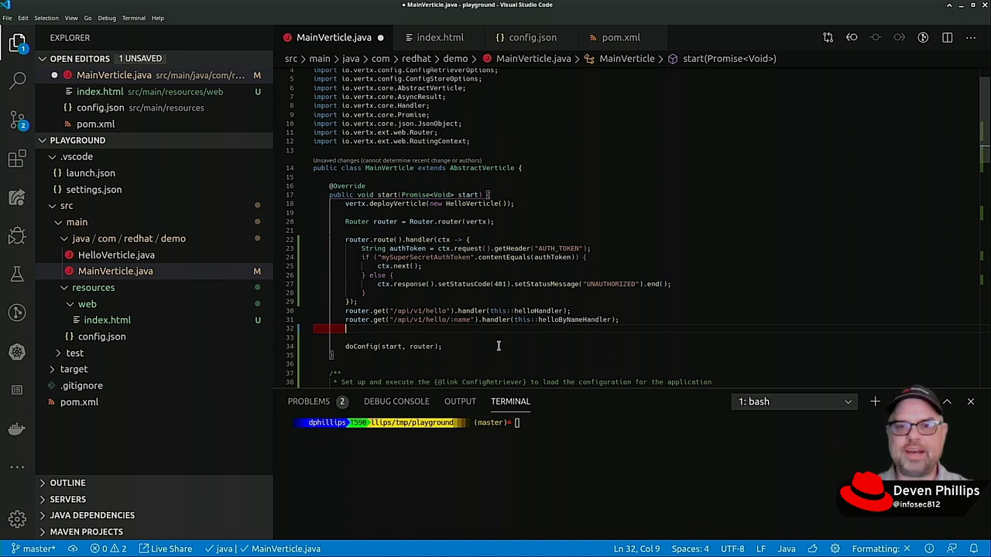
# - Add router.route().handler(StaticHandler.create("web")), save, and confirm the web folder name
pyautogui.write('router.route(')
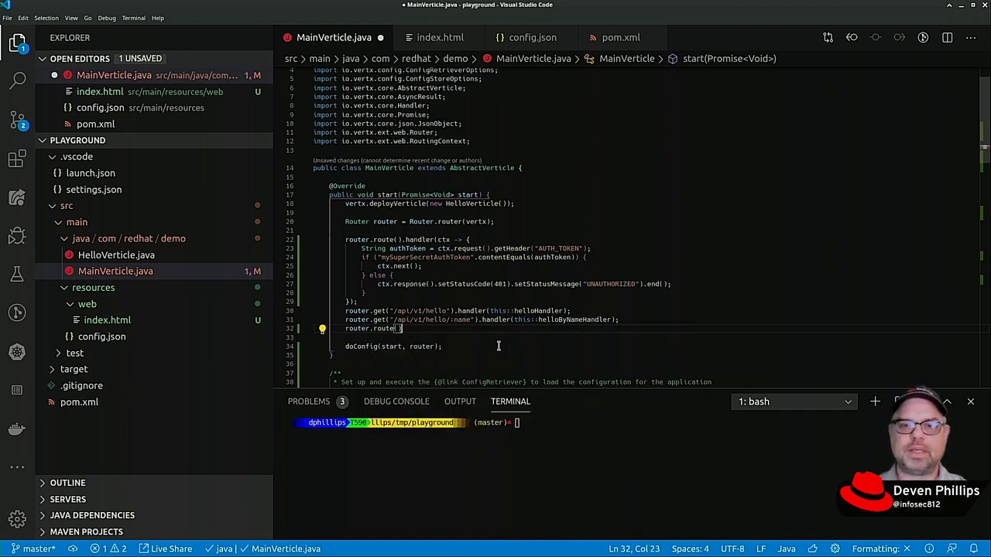
pyautogui.write('.handler(requestHandler')
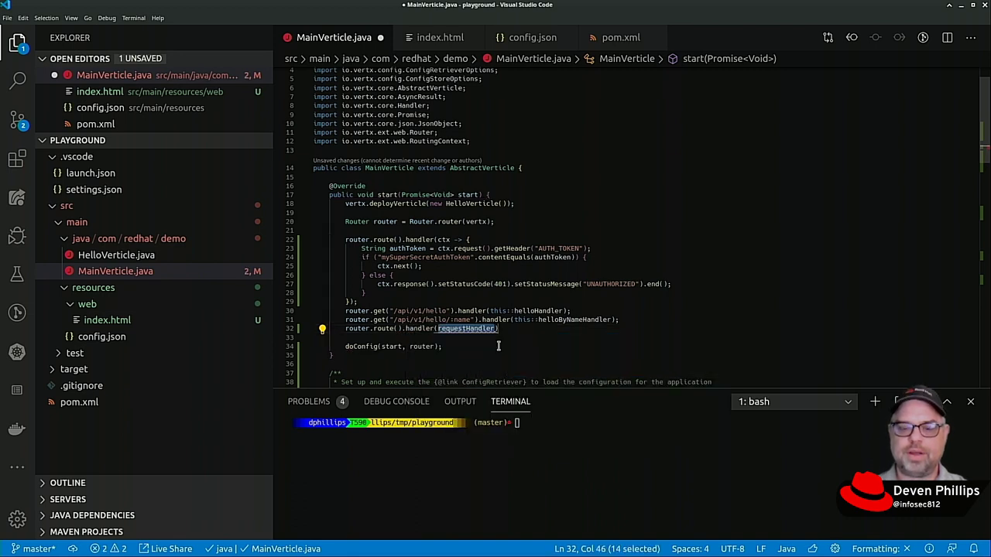
pyautogui.write('StaticHandler')
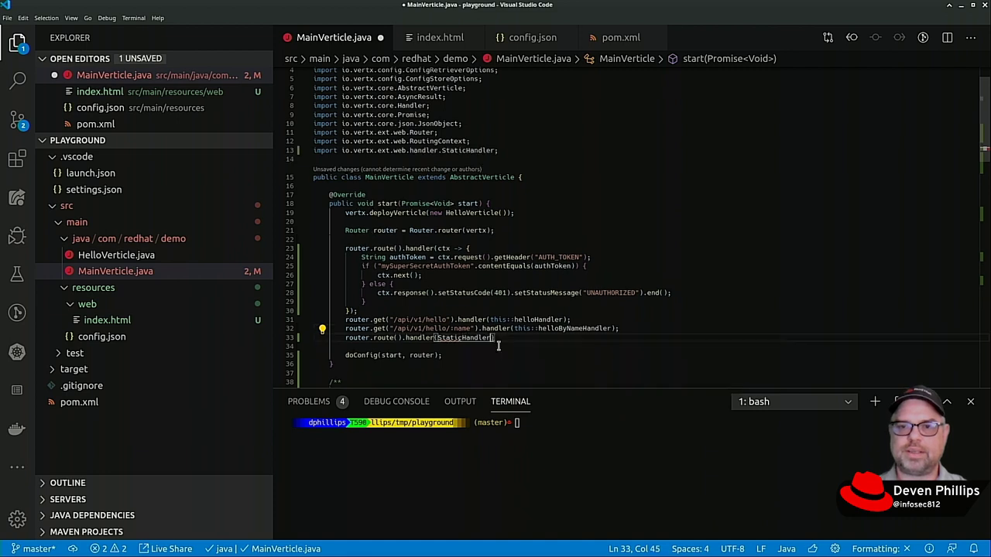
pyautogui.write('.create(root')
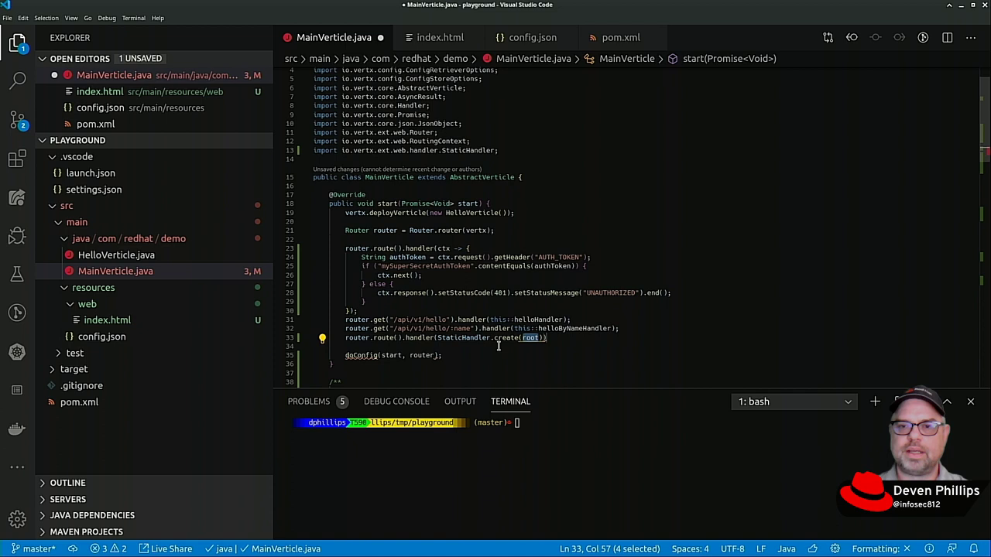
pyautogui.write('web"')
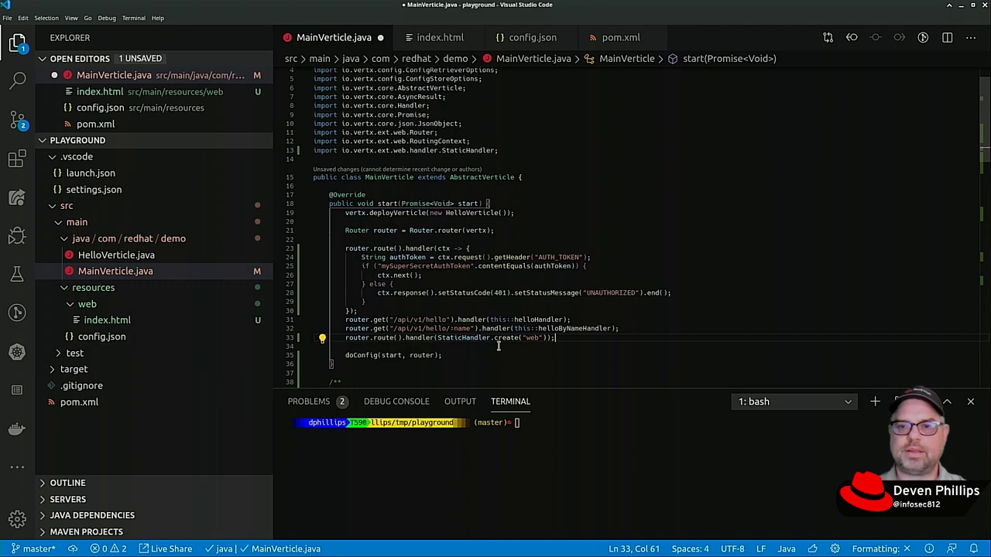
pyautogui.press('ctrl+s')
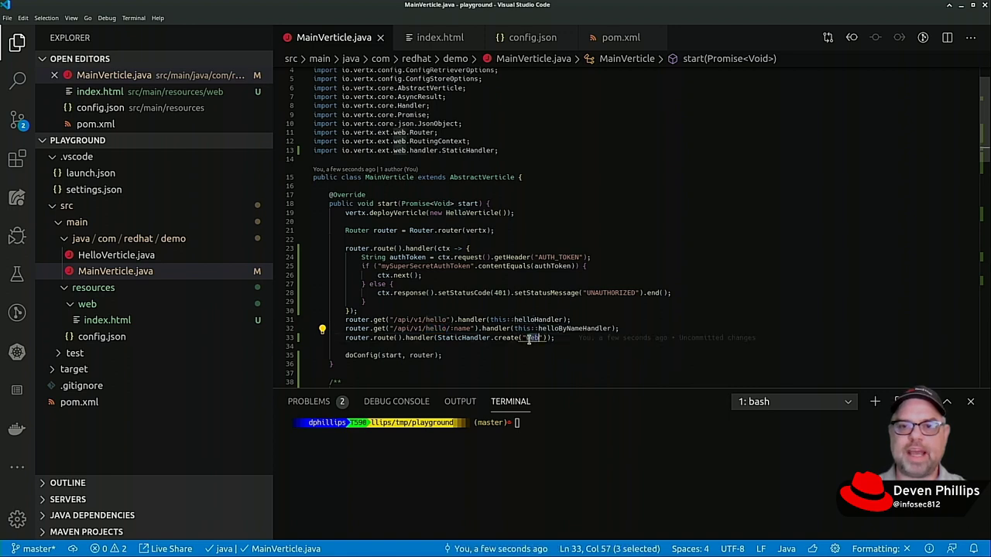
pyautogui.click(107, 319)
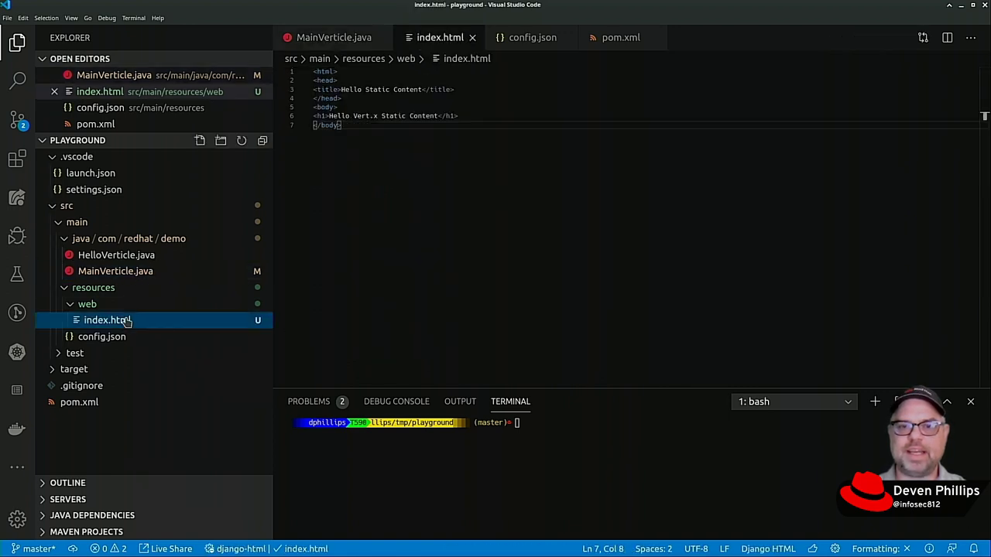
pyautogui.click(87, 303)
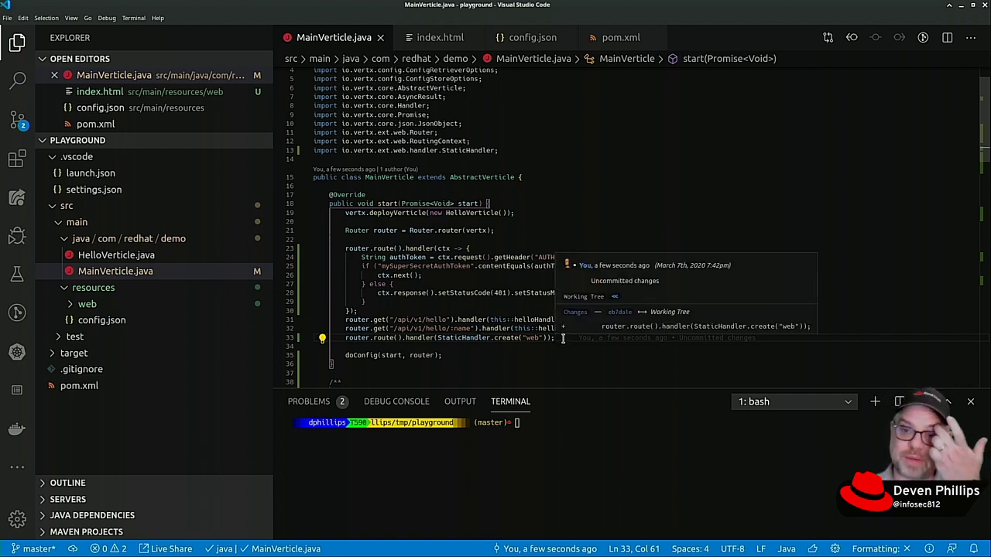
pyautogui.moveTo(553, 443)
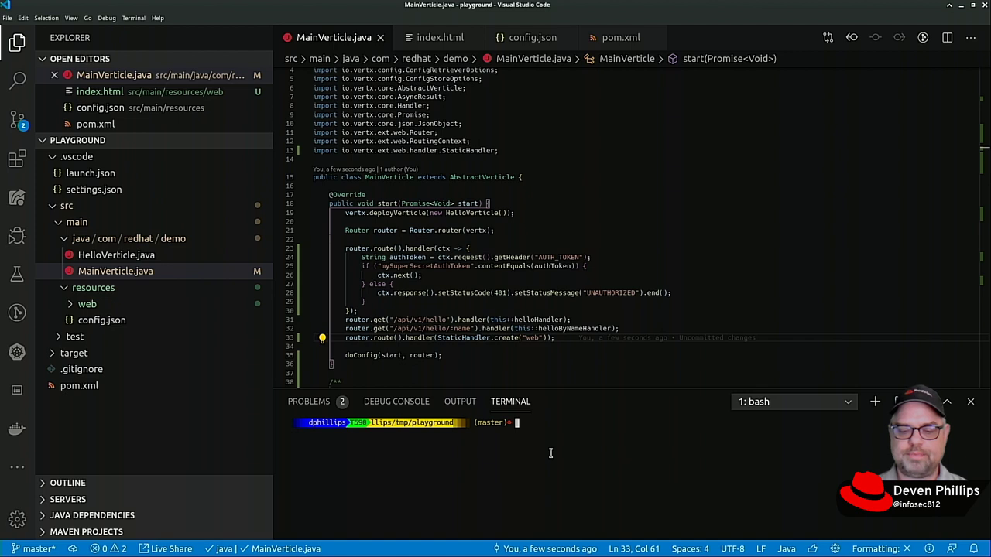
# - Run mvn clean compile vertx:run in the integrated terminal
pyautogui.write('mvn clean')
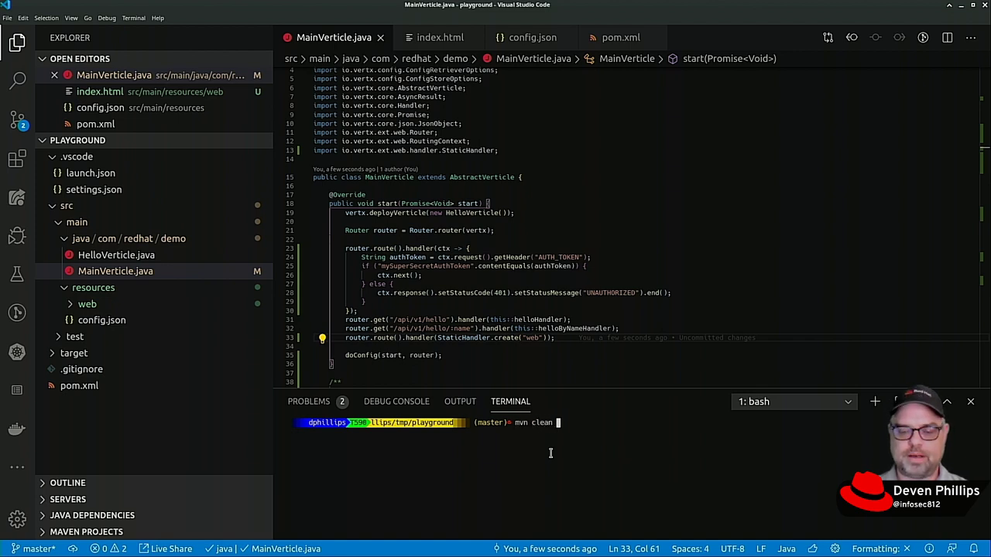
pyautogui.write('com')
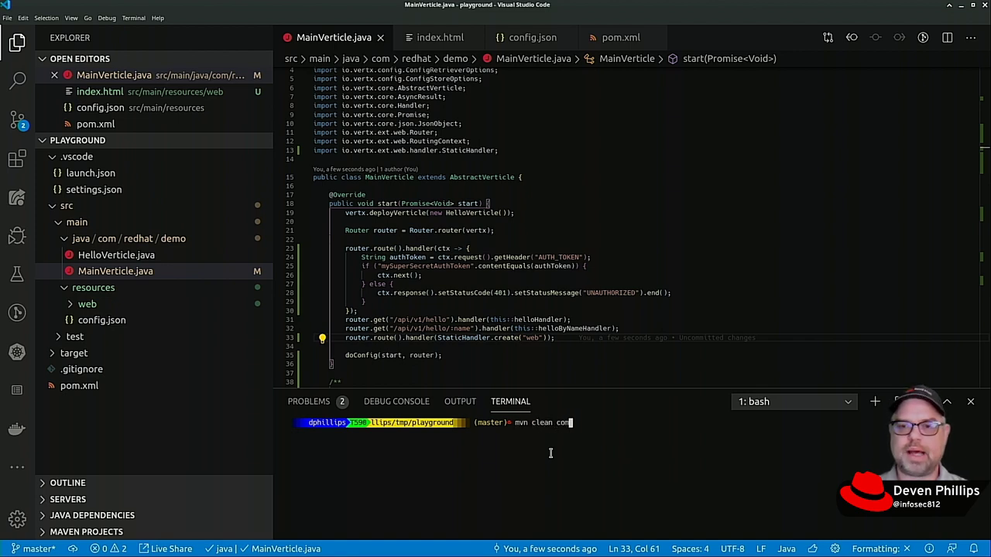
pyautogui.write('pile vertx:run')
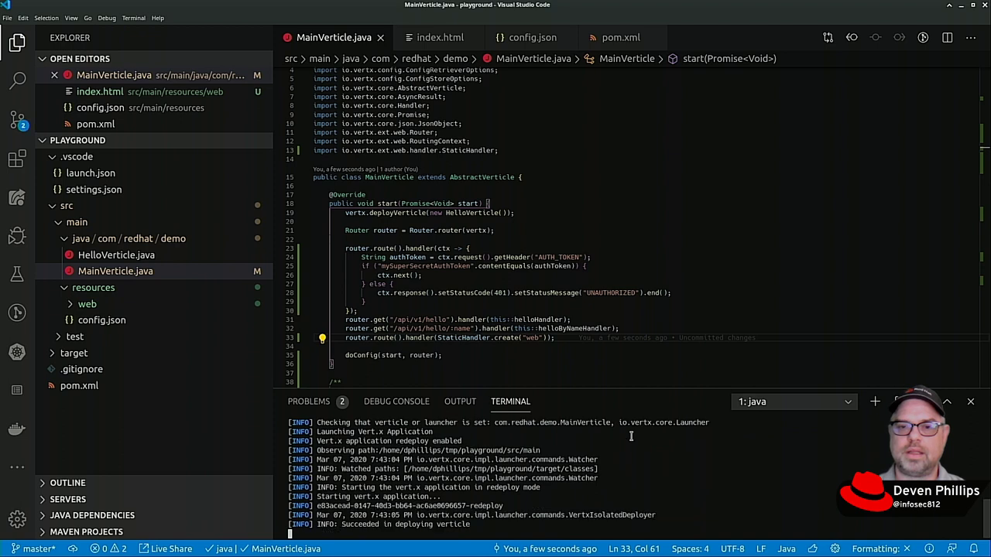
pyautogui.moveTo(846, 410)
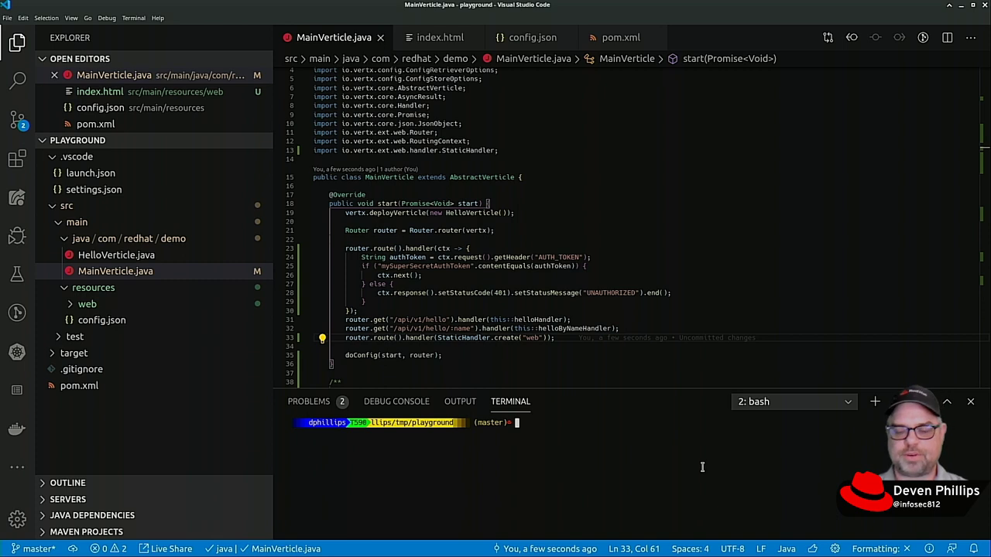
pyautogui.write('curl')
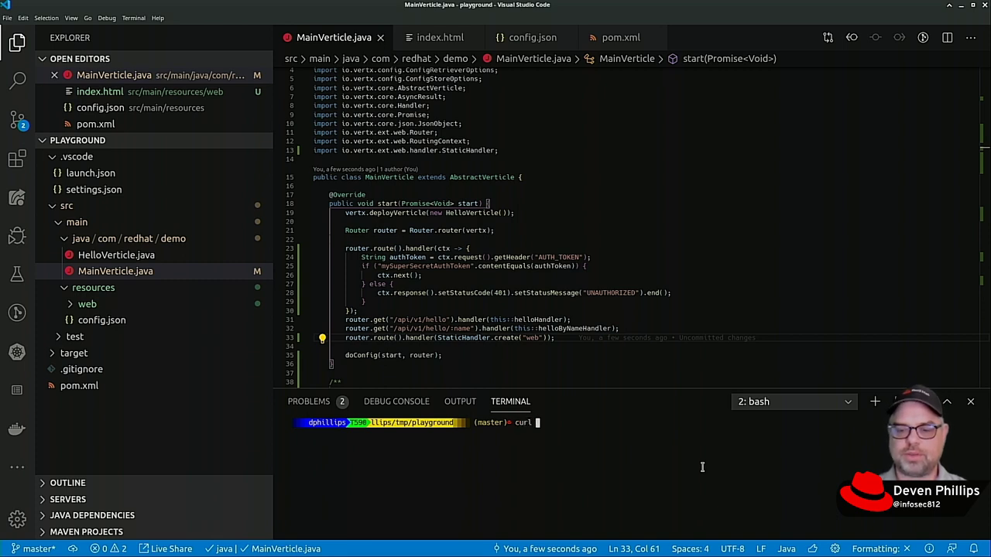
pyautogui.write('-')
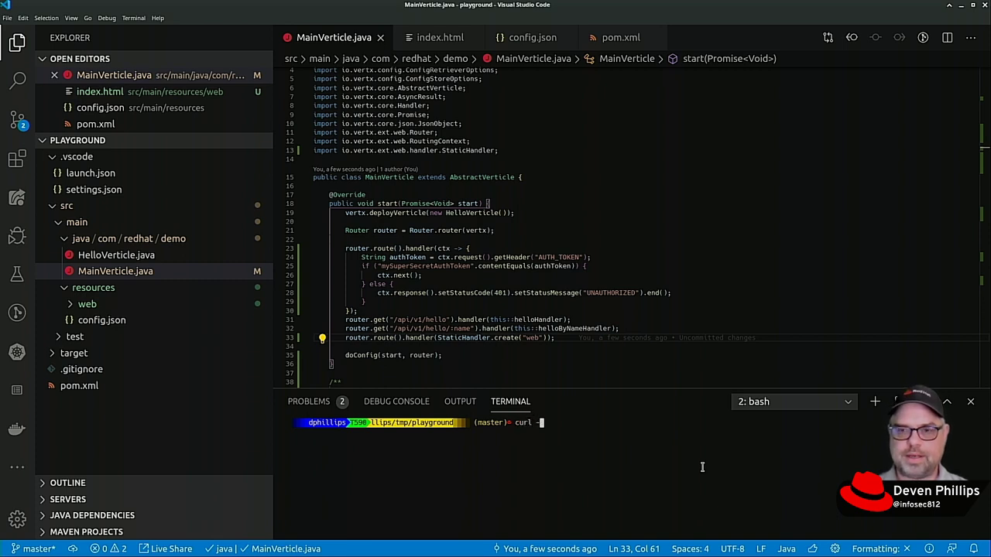
pyautogui.write('X')
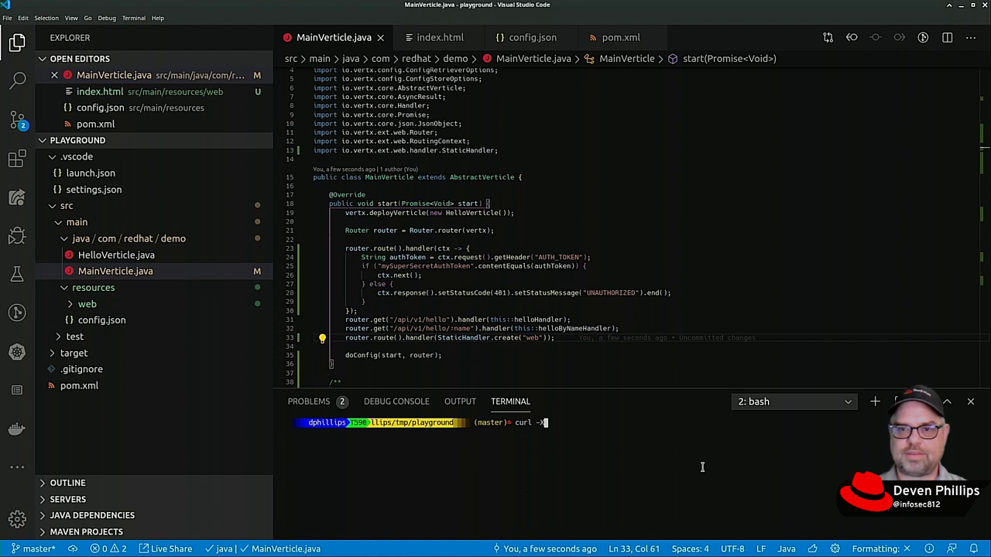
pyautogui.write('H')
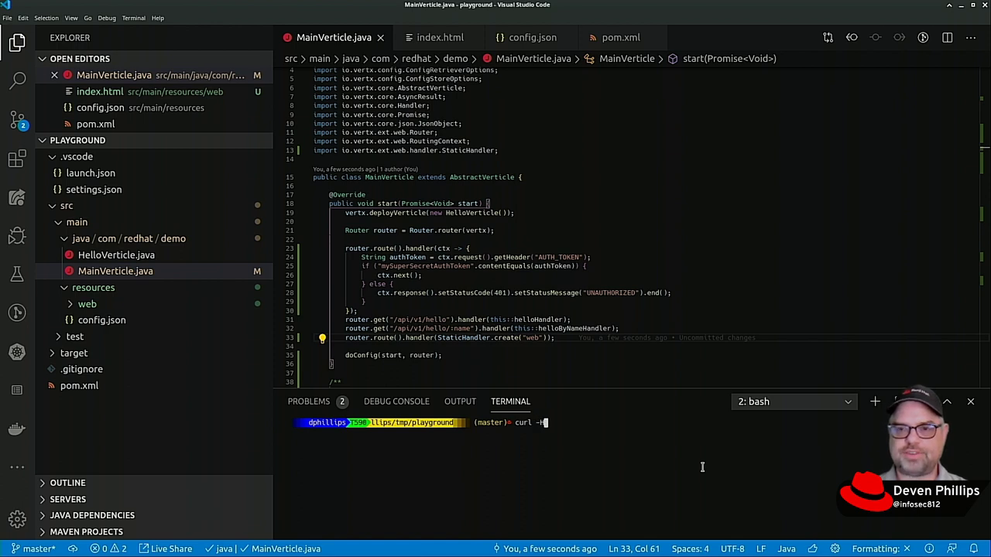
pyautogui.write('"A')
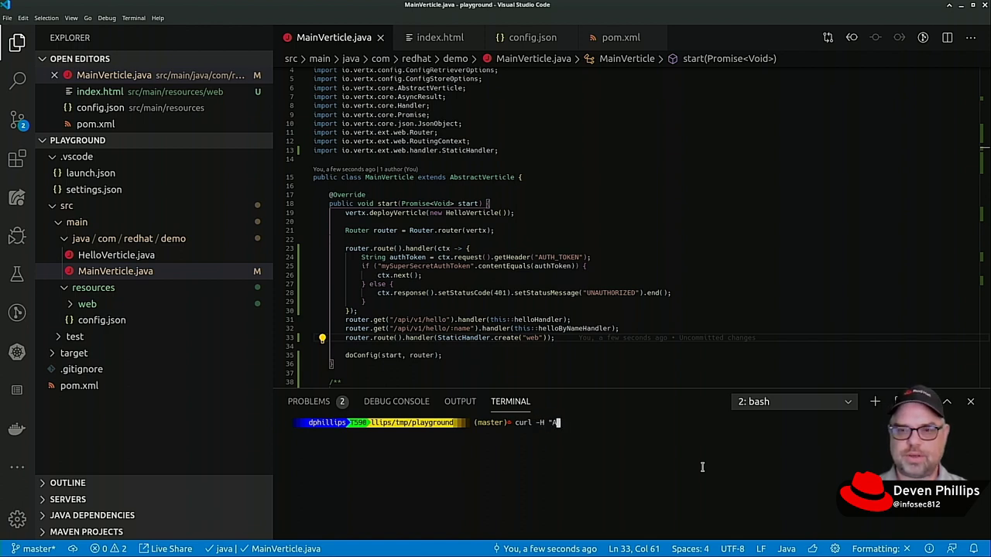
pyautogui.write('UTH_TOKEN:')
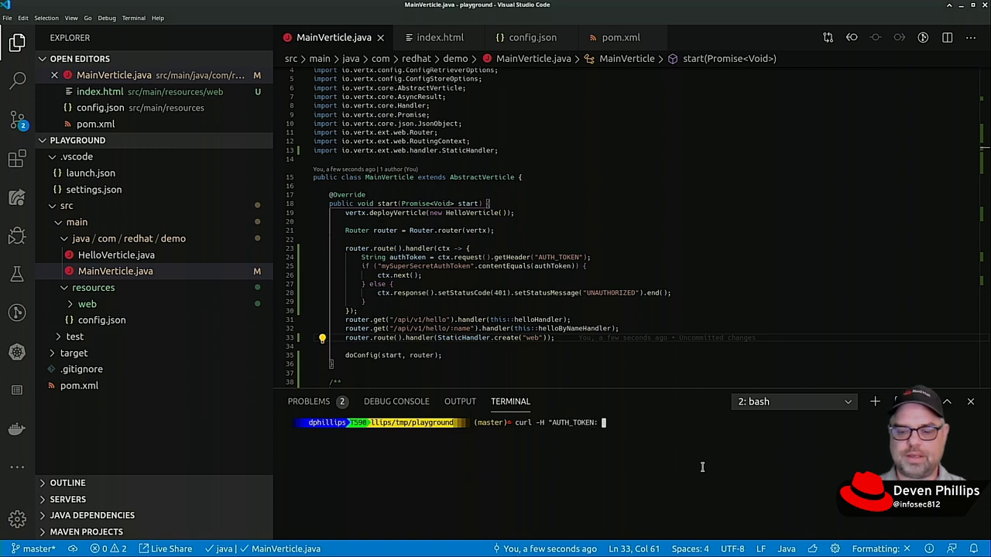
pyautogui.write('mySuper')
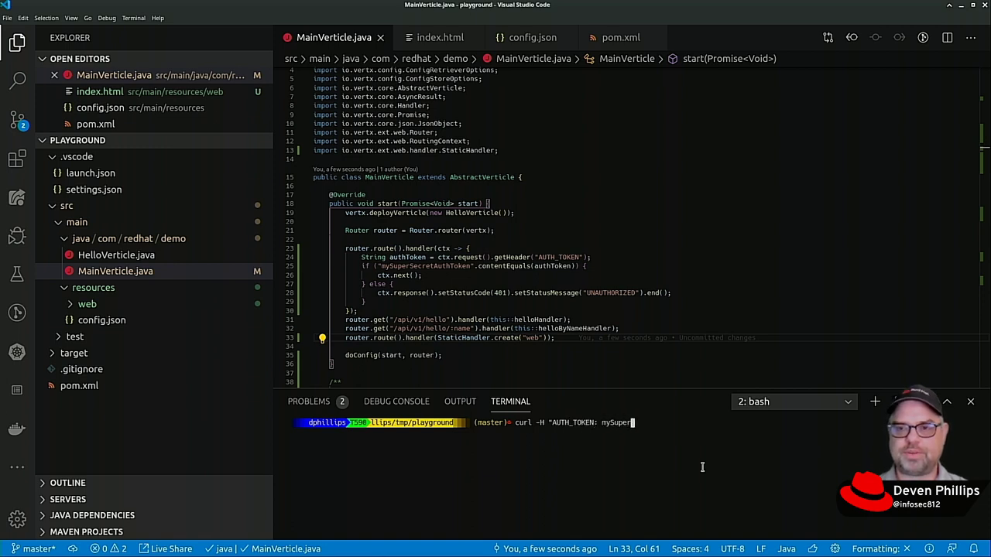
pyautogui.write('Secret')
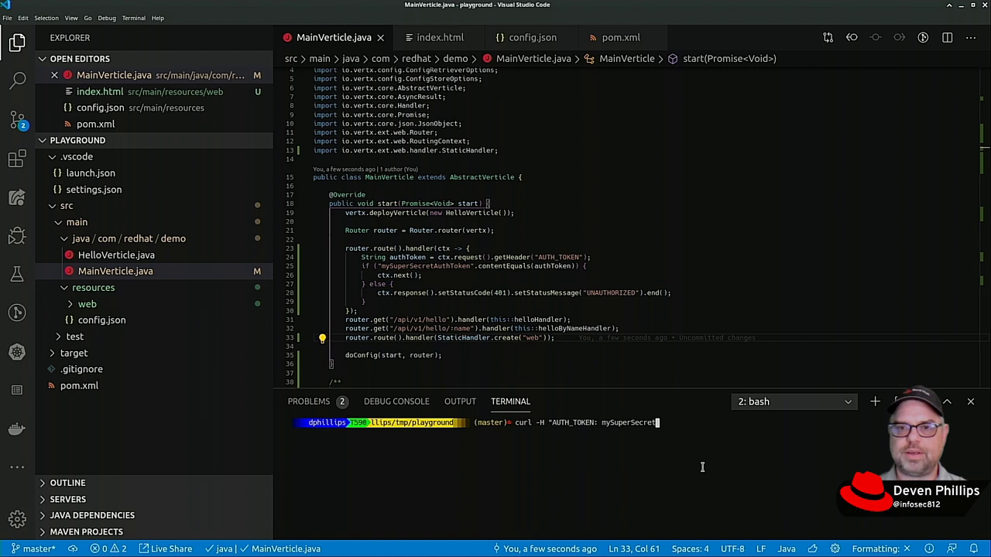
pyautogui.write('AuthToken')
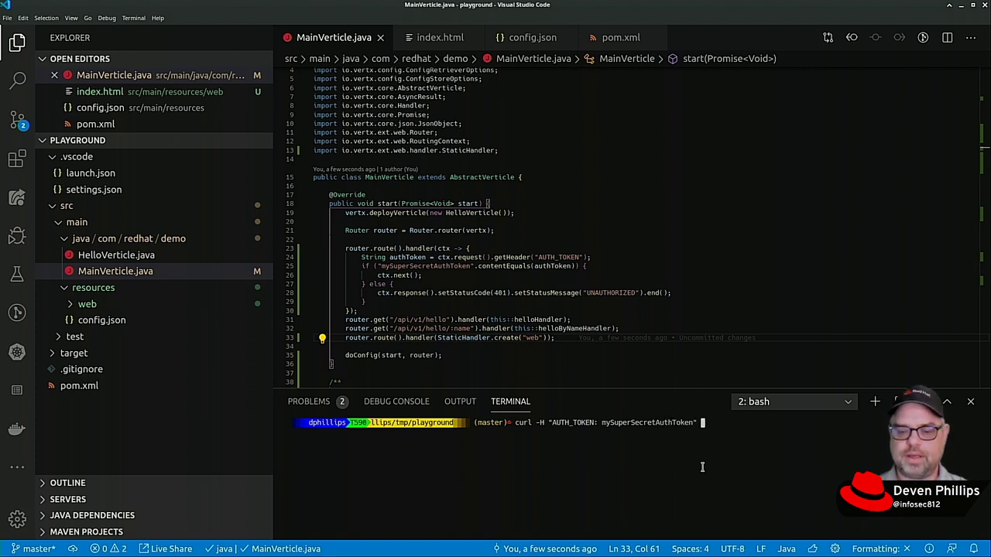
pyautogui.write('http://lo')
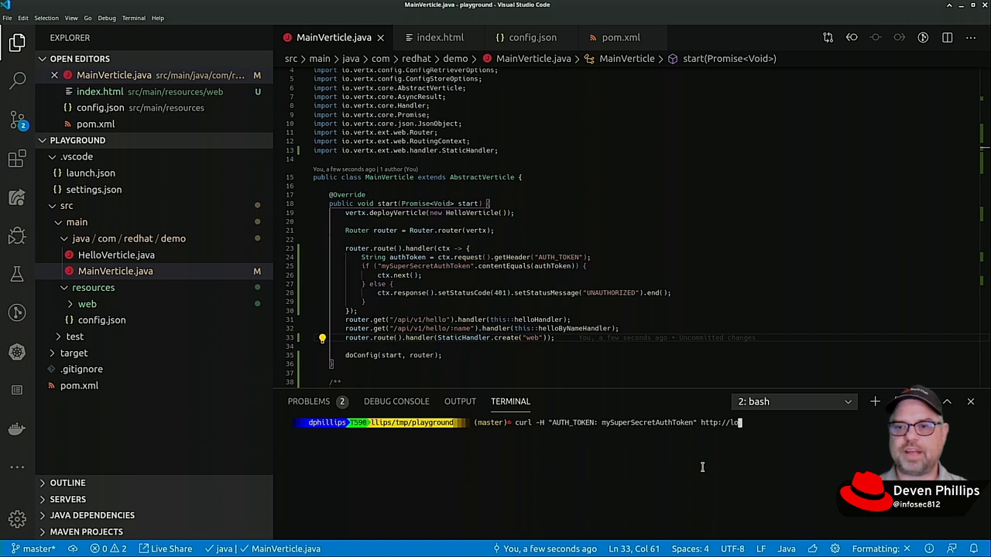
pyautogui.write('calhost:8080')
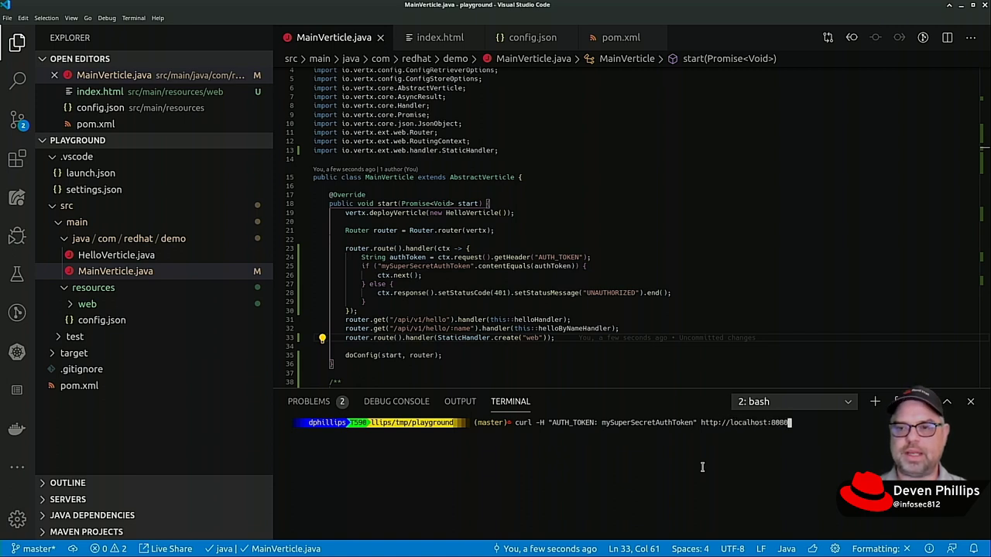
pyautogui.write('/')
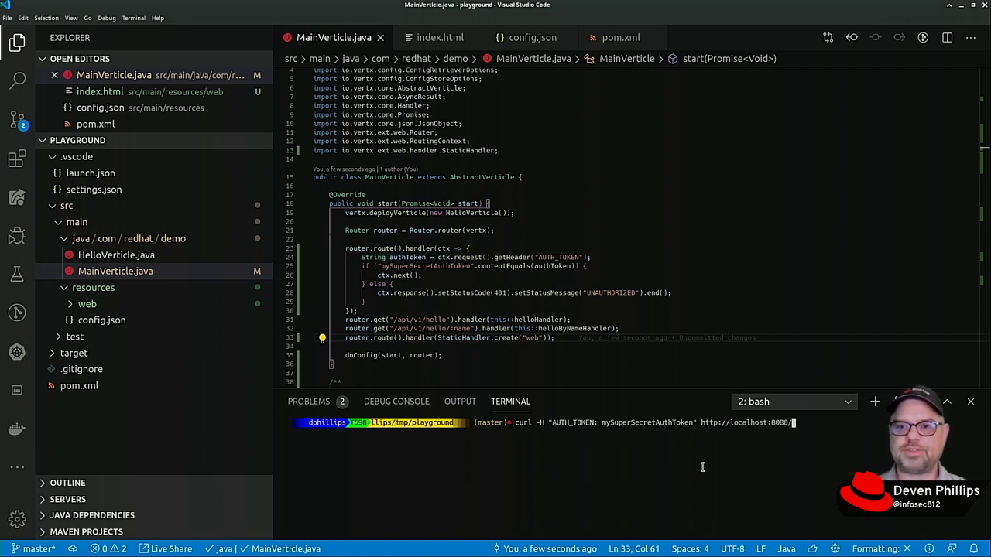
pyautogui.write('api/v1/')
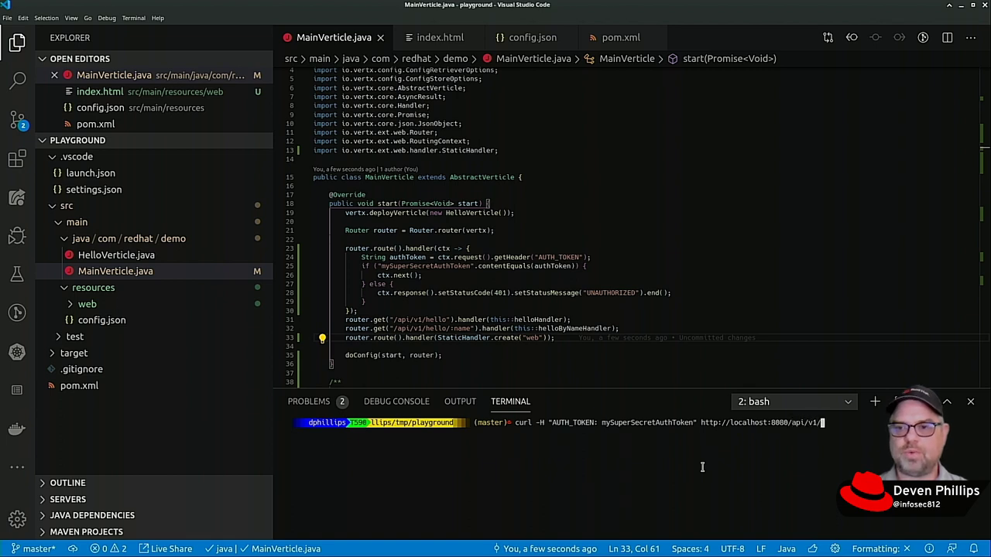
pyautogui.write('hello')
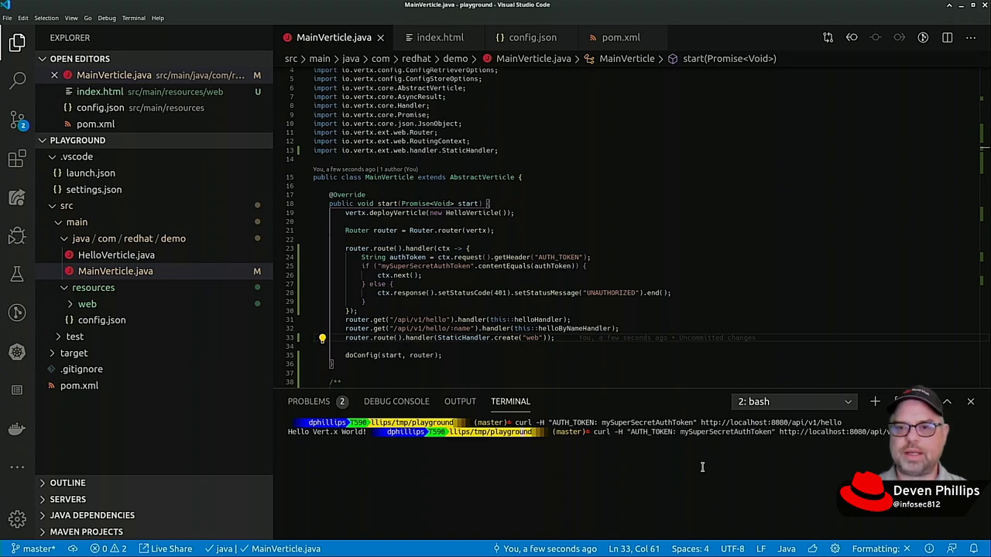
pyautogui.press('ctrl+c')
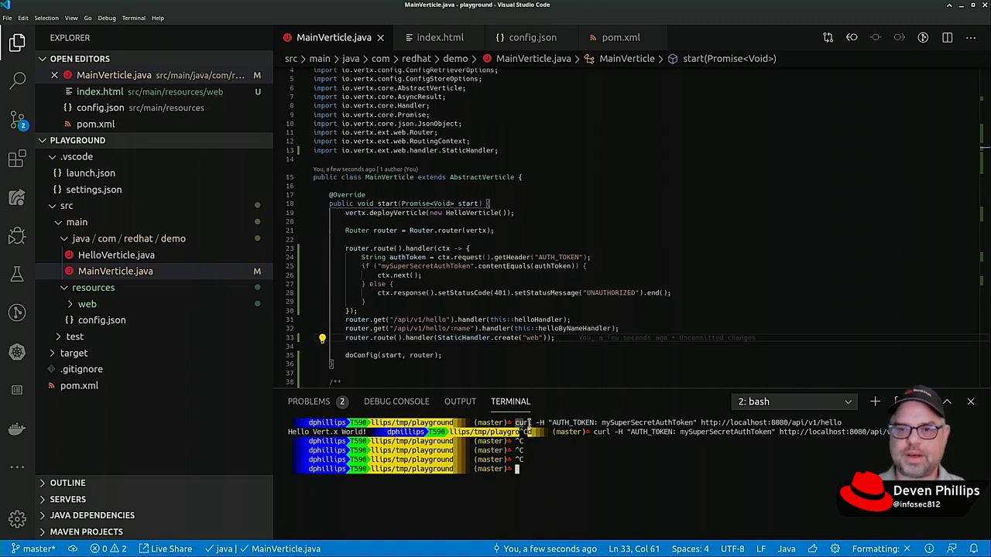
# - Start a curl request to /api/v1/hello without the AUTH_TOKEN header
pyautogui.write('curl http://localhost:8080/api/v1/hello')
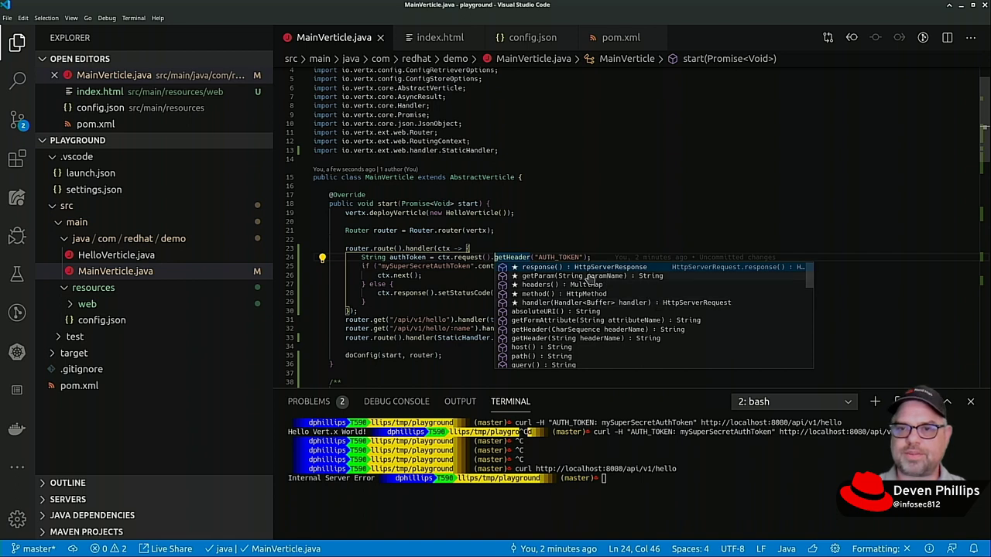
pyautogui.moveTo(586, 346)
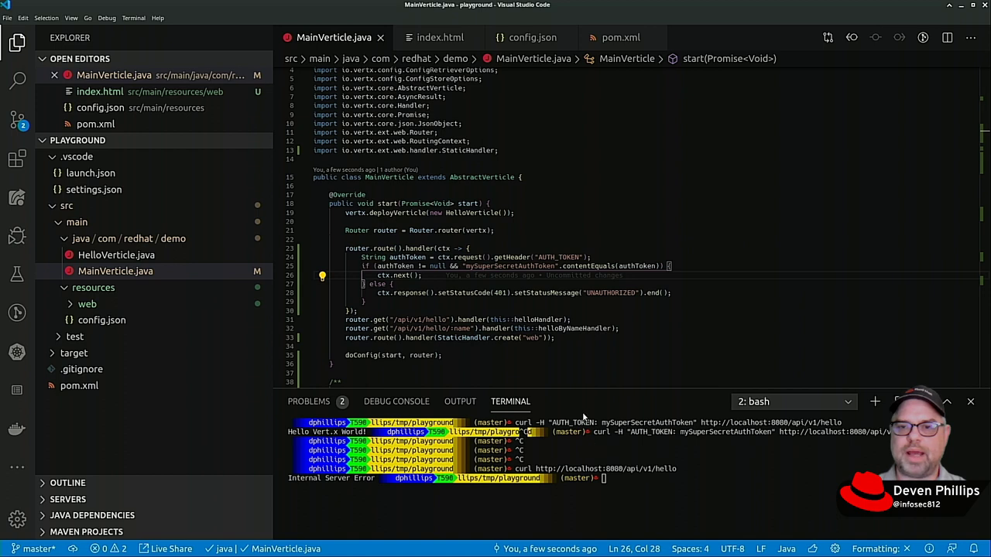
# - Run curl -vv on /api/v1/hello without a token, then prepare the AUTH_TOKEN request
pyautogui.write('curl http://localhost:8080/api/v1/hello')
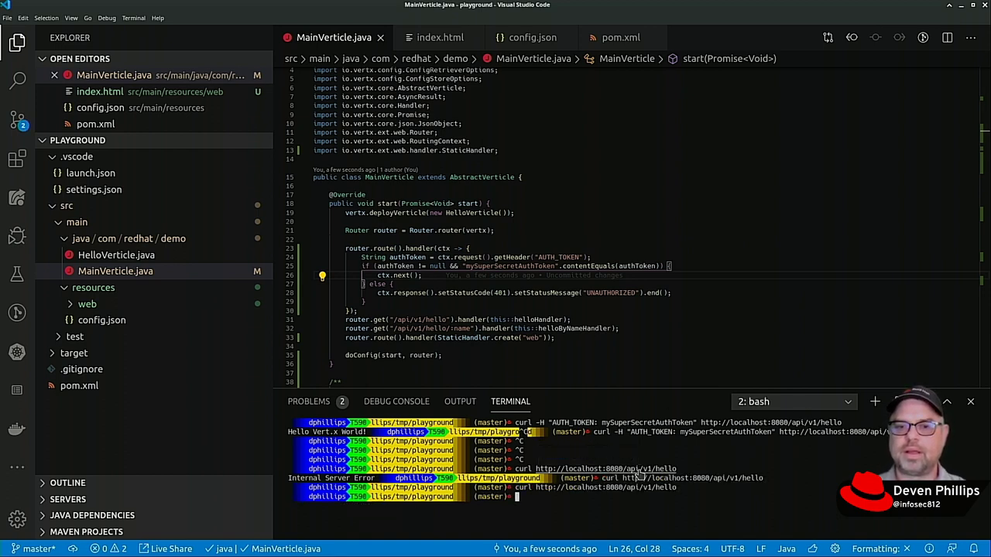
pyautogui.write('curl http://localhost:8080/api/v1/hello')
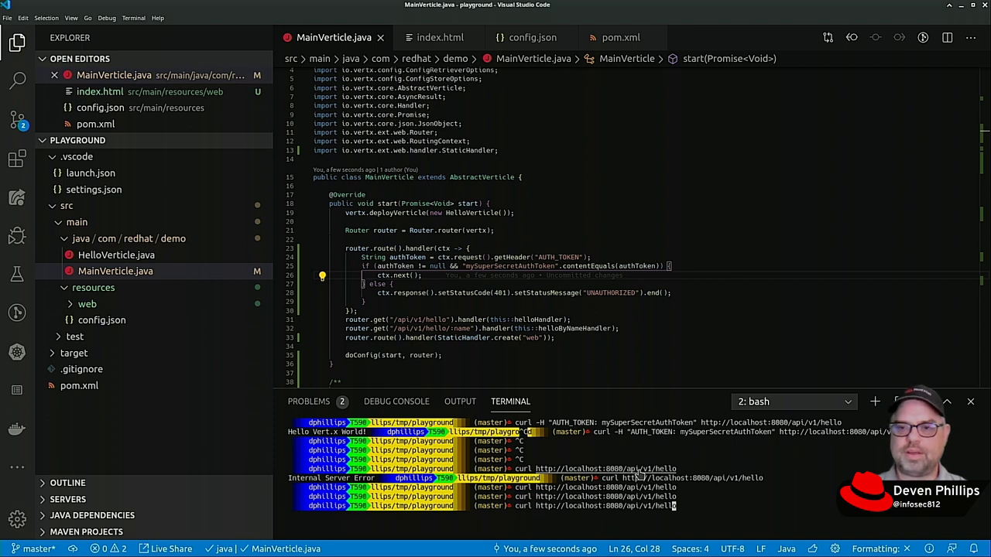
pyautogui.write('-vv')
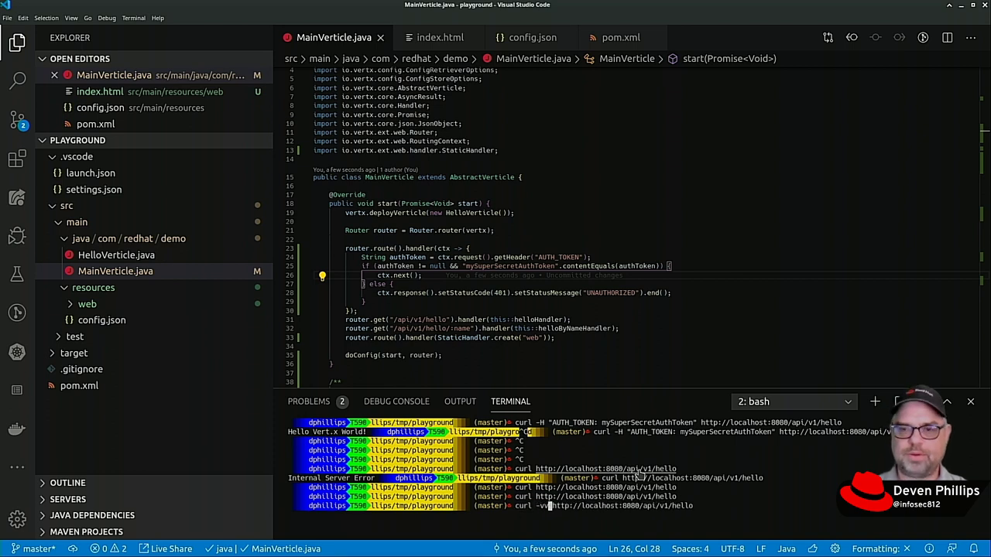
pyautogui.press('Return')
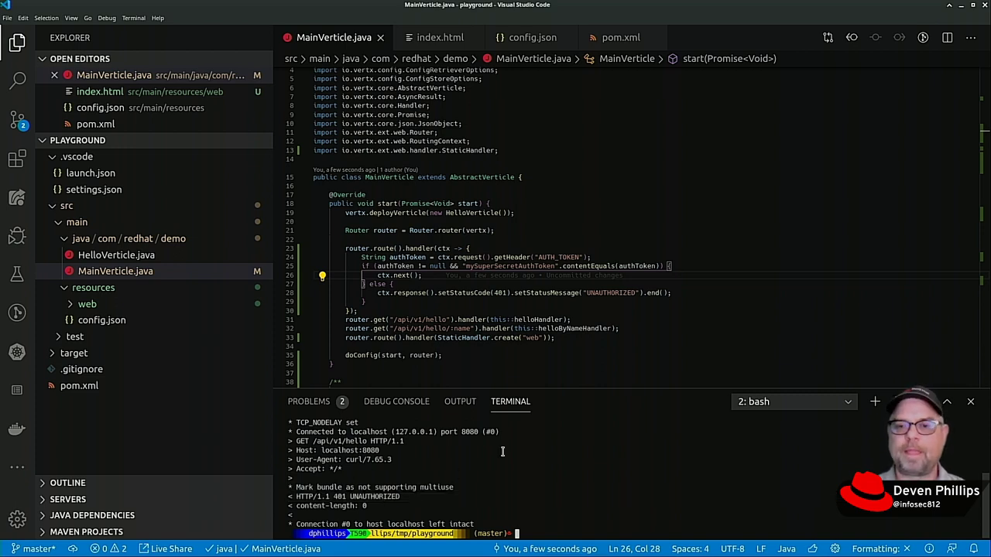
pyautogui.write('curl -H "AUTH_TOKEN: mySuperSecretAuthToken" http://localhost:8080/api/v1/hello')
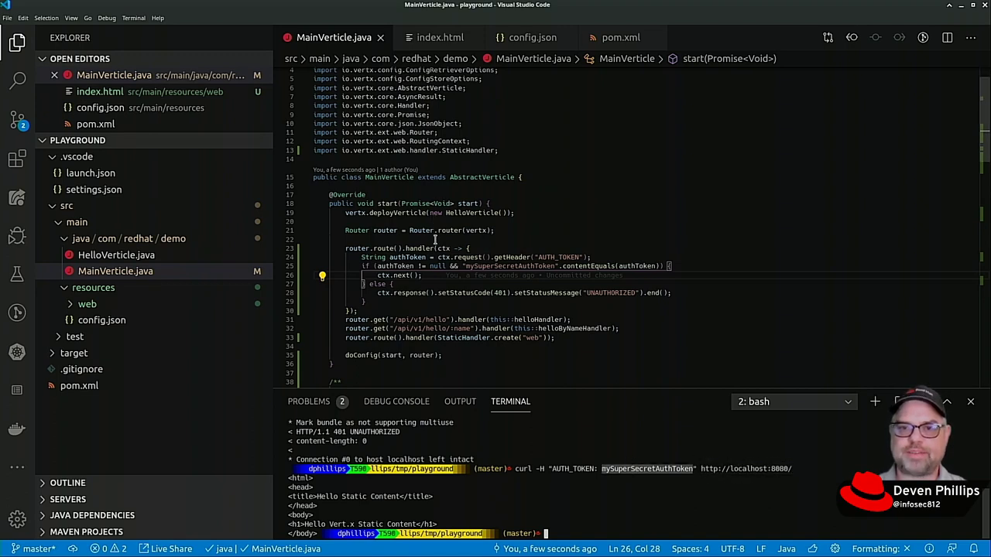
# - Append .set after StaticHandler.create("web") on line 33 to bring up setter suggestions
pyautogui.doubleClick(459, 337)
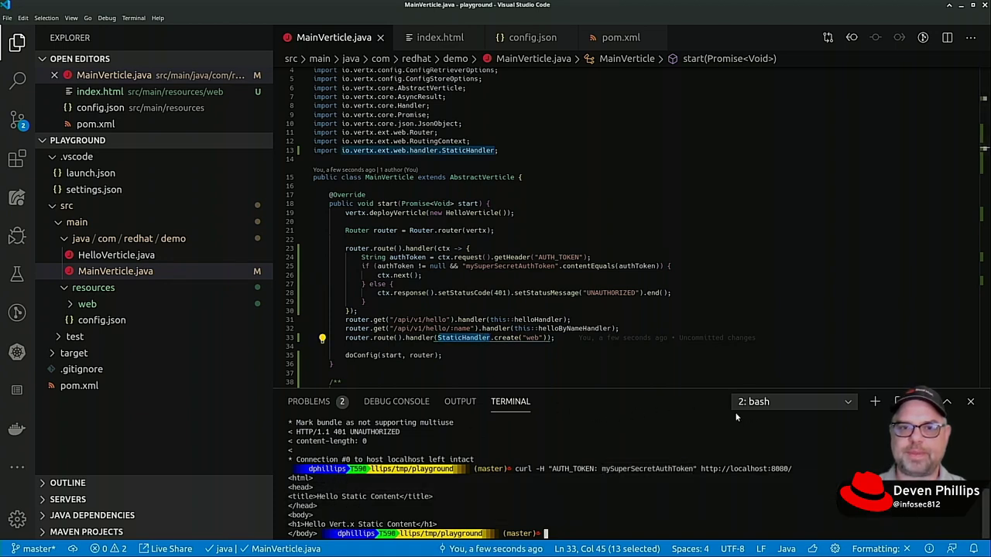
pyautogui.click(86, 303)
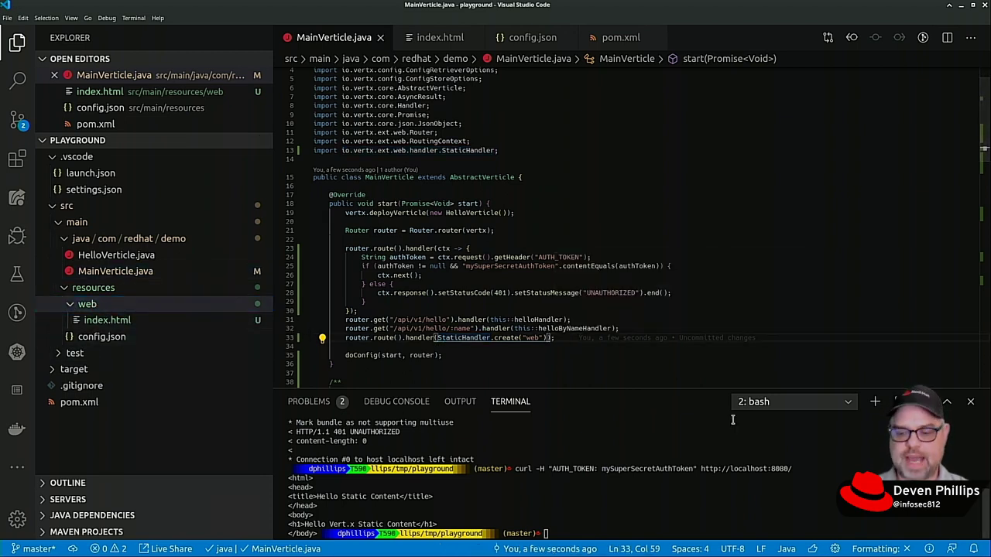
pyautogui.write('.set')
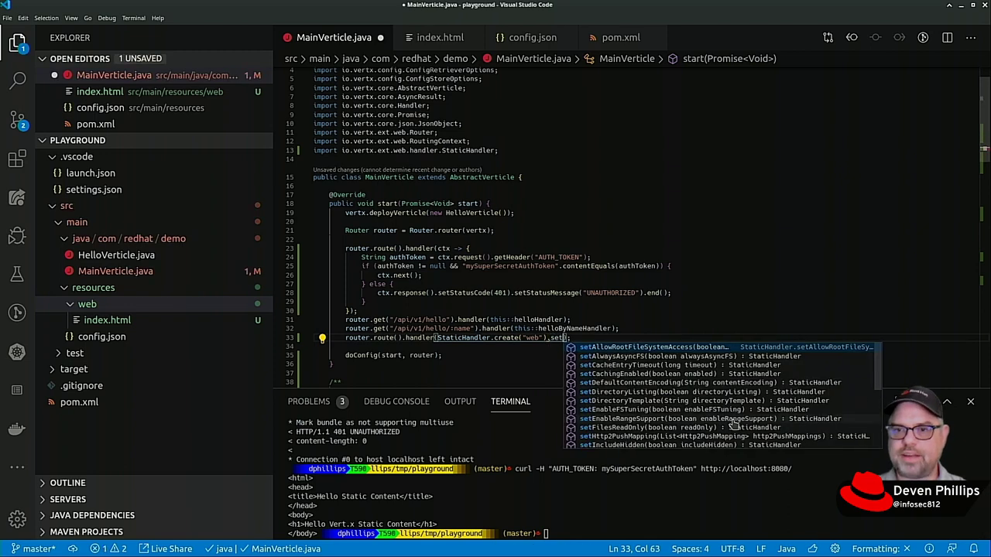